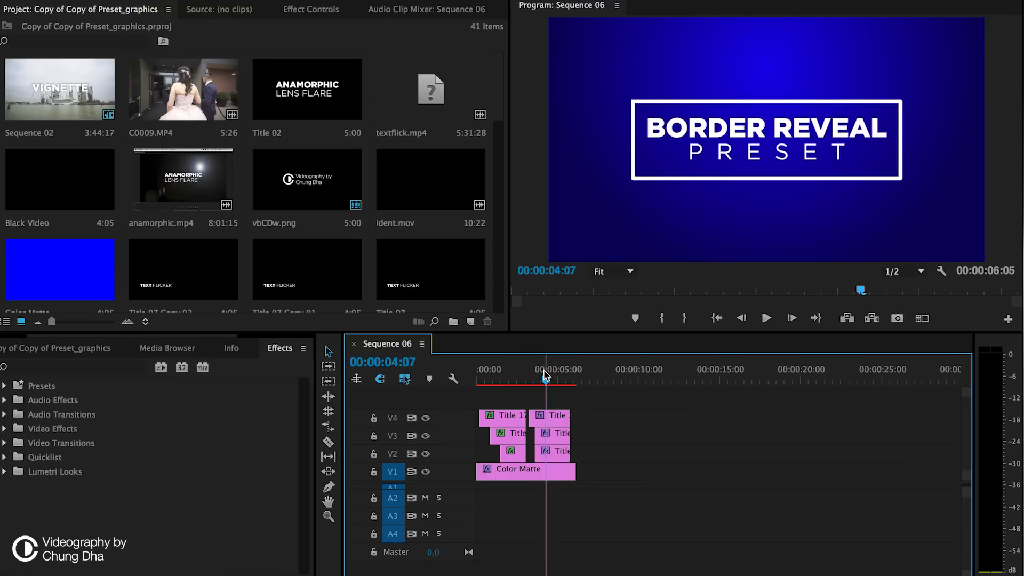
# - Move the playhead to 00:00:04:21 and start a new default still title
pyautogui.click(554, 369)
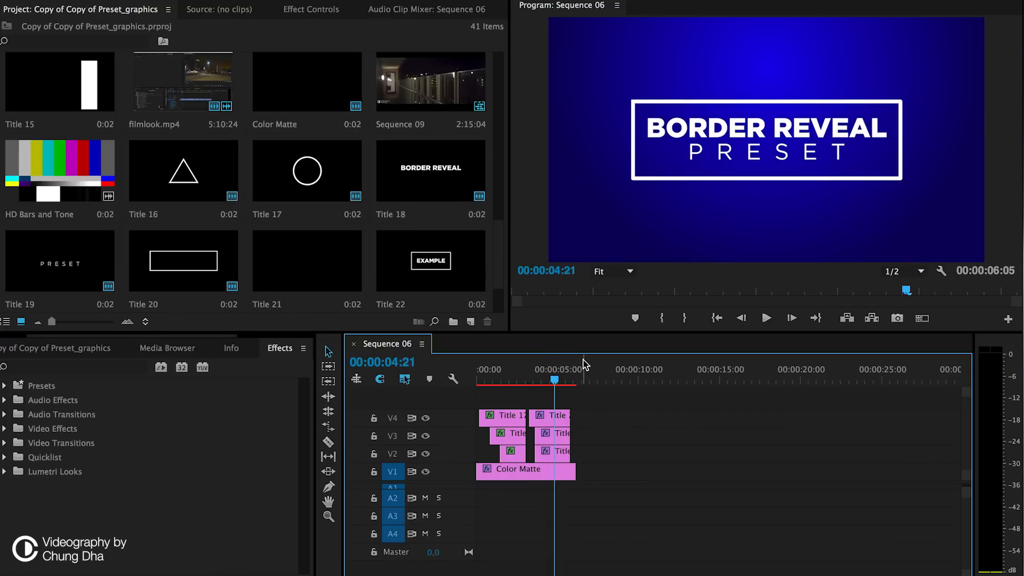
pyautogui.moveTo(583, 366)
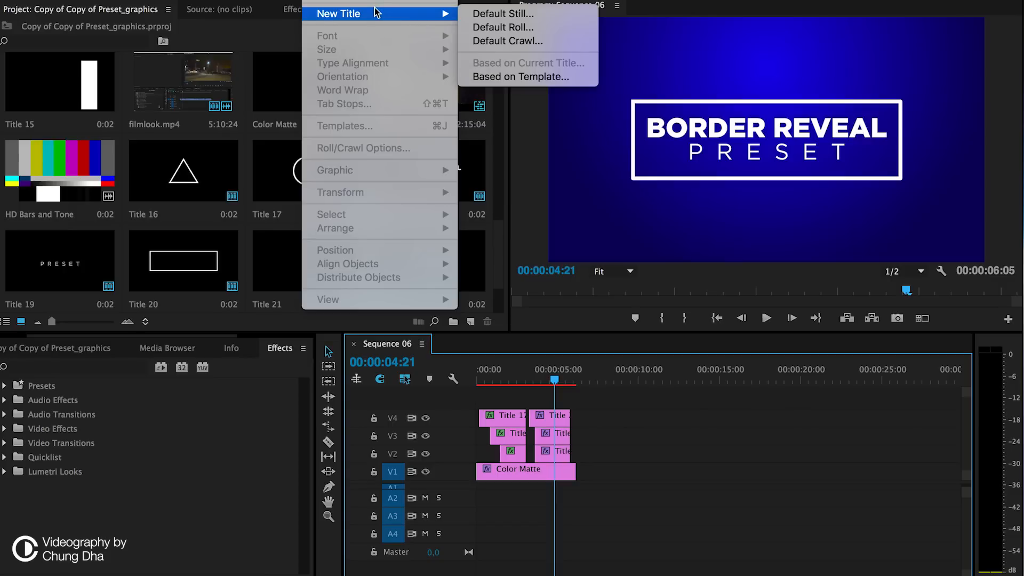
pyautogui.moveTo(418, 17)
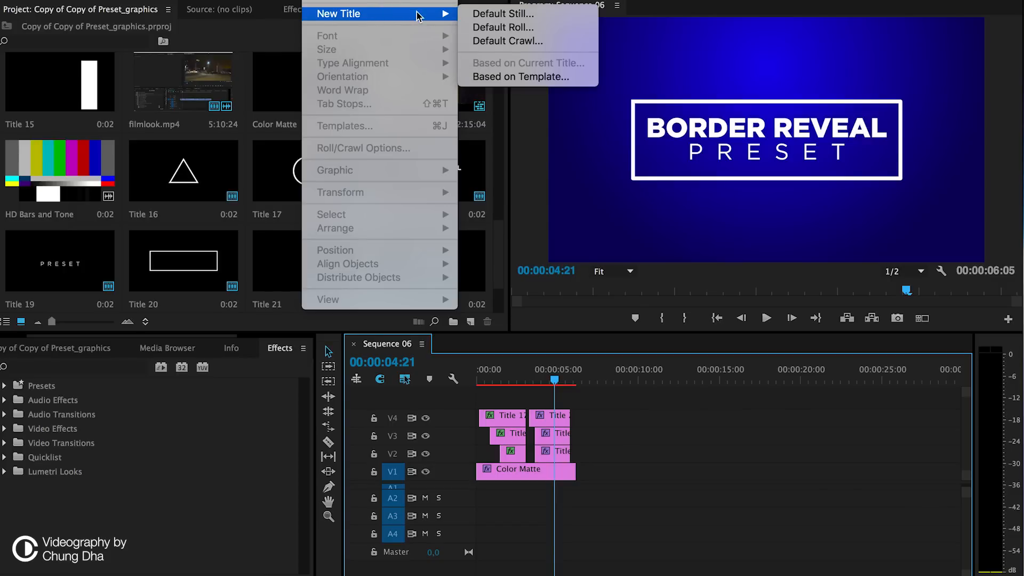
pyautogui.moveTo(501, 14)
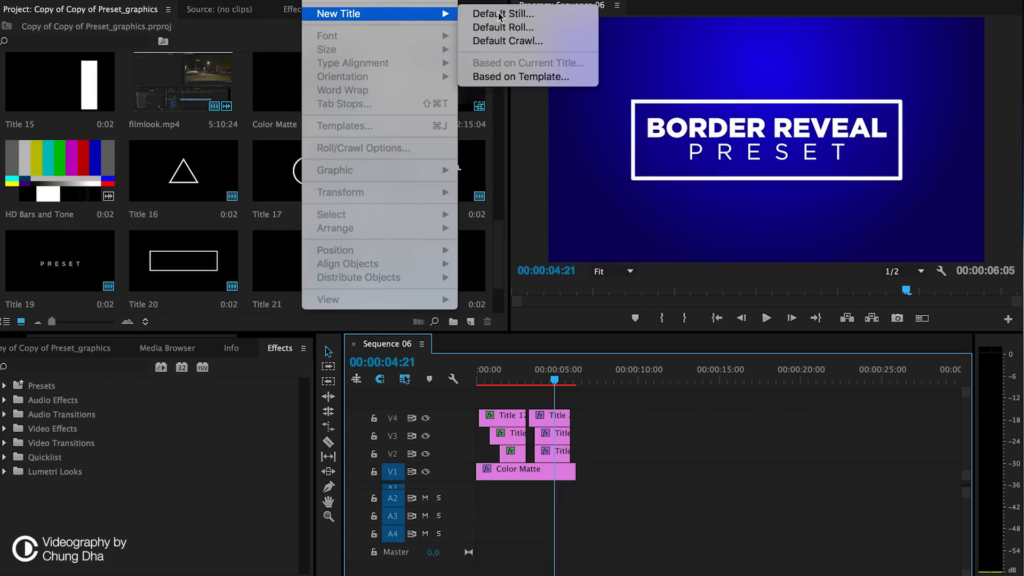
pyautogui.click(503, 13)
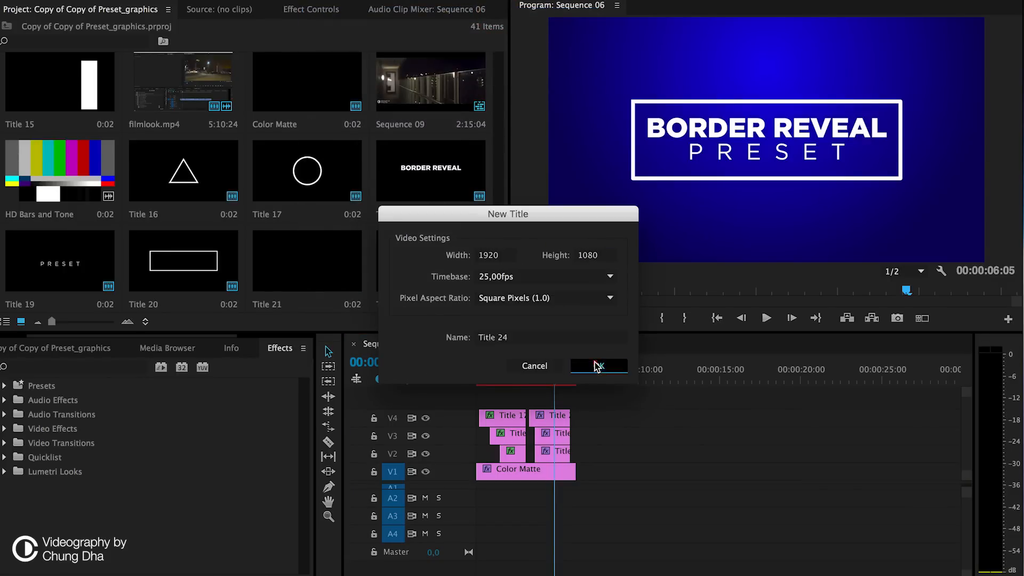
# - Accept Title 24, type EXAMPLE in Gotham Black and center it in the frame
pyautogui.click(597, 365)
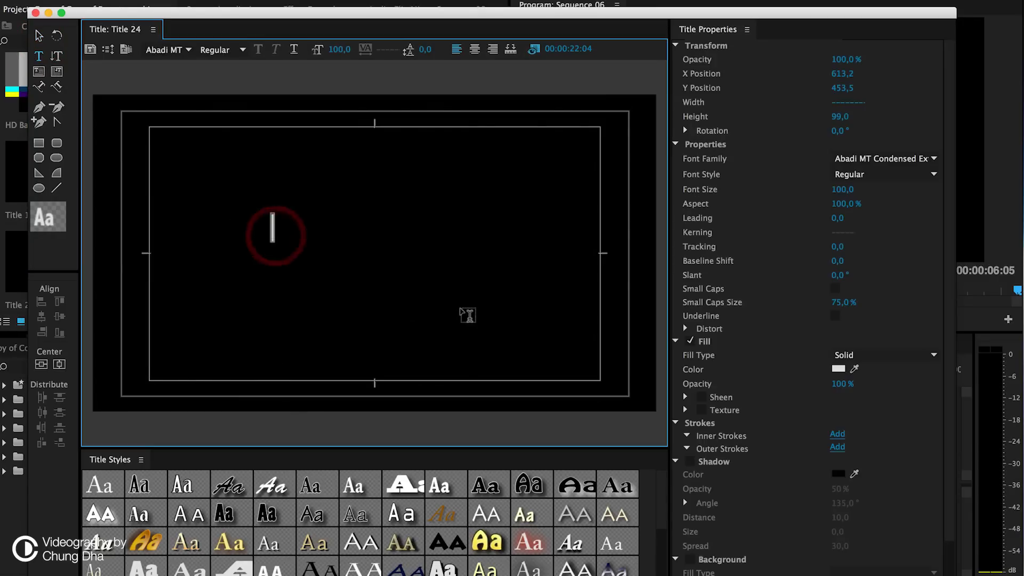
pyautogui.write('EX')
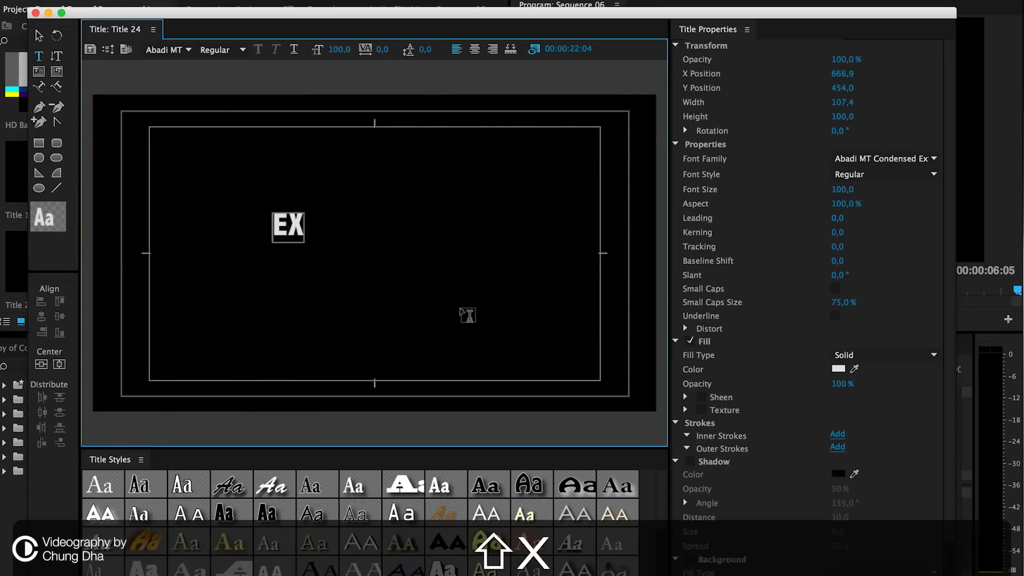
pyautogui.write('AMPLE')
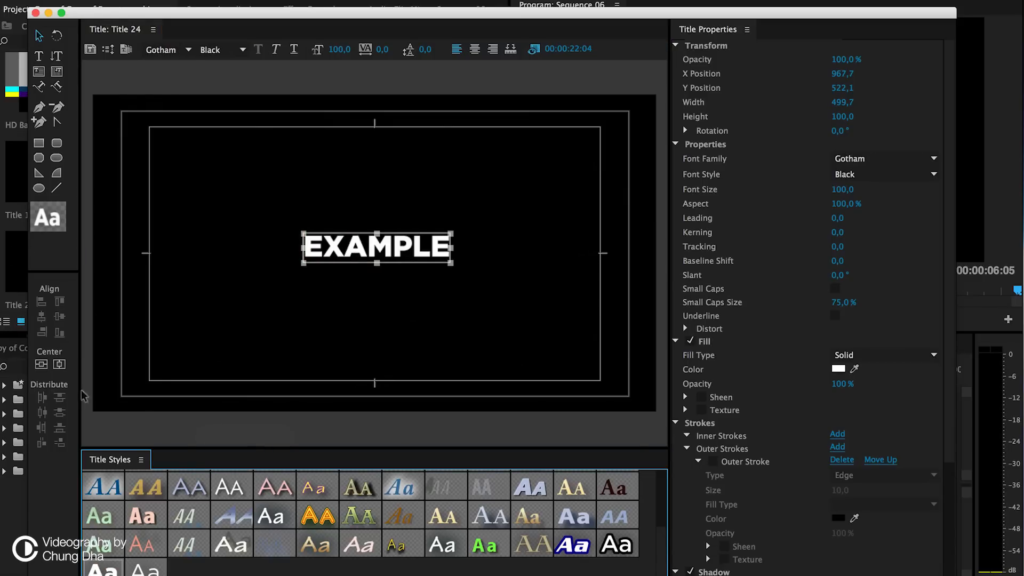
pyautogui.click(41, 364)
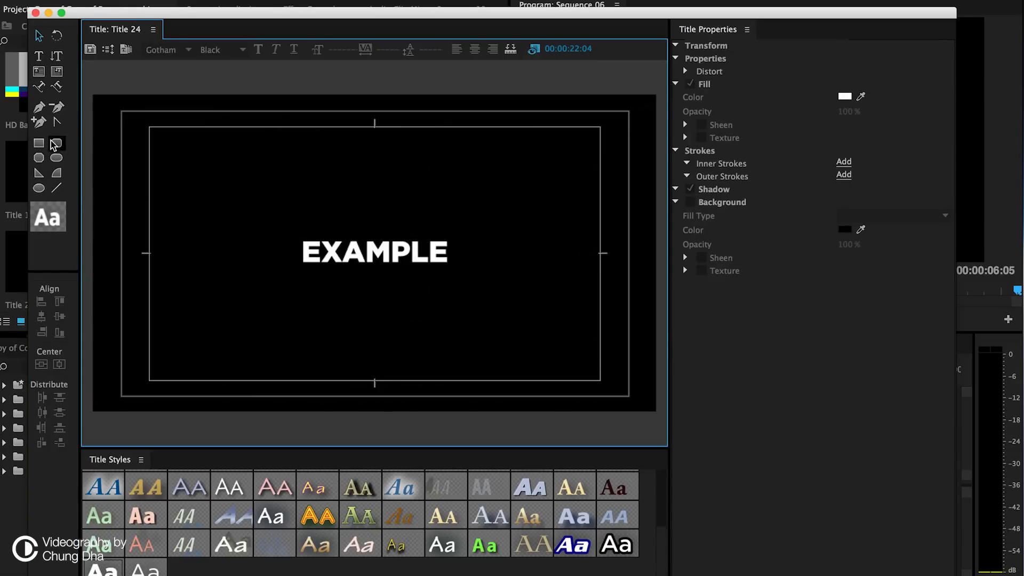
pyautogui.moveTo(37, 172)
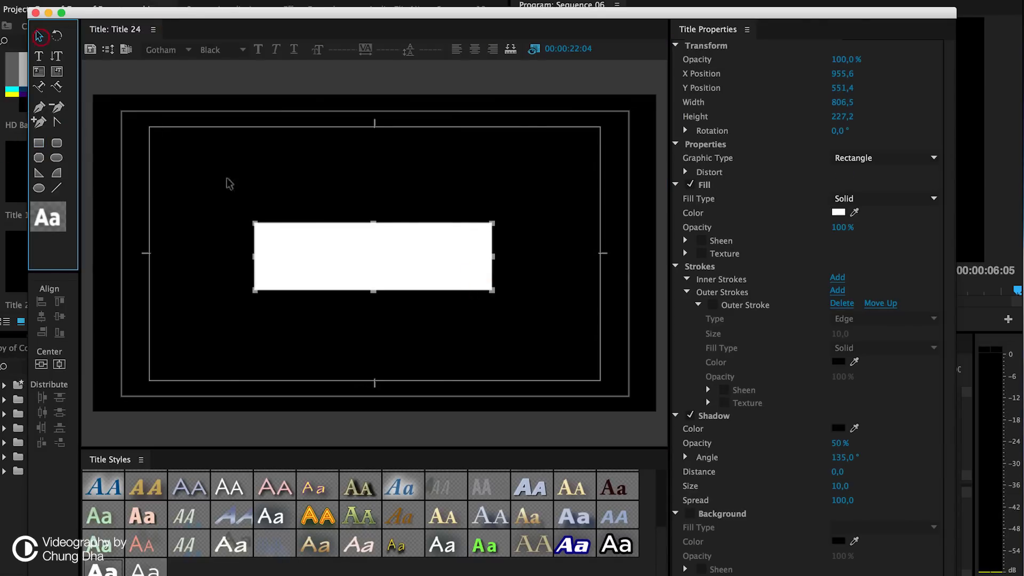
pyautogui.moveTo(561, 294)
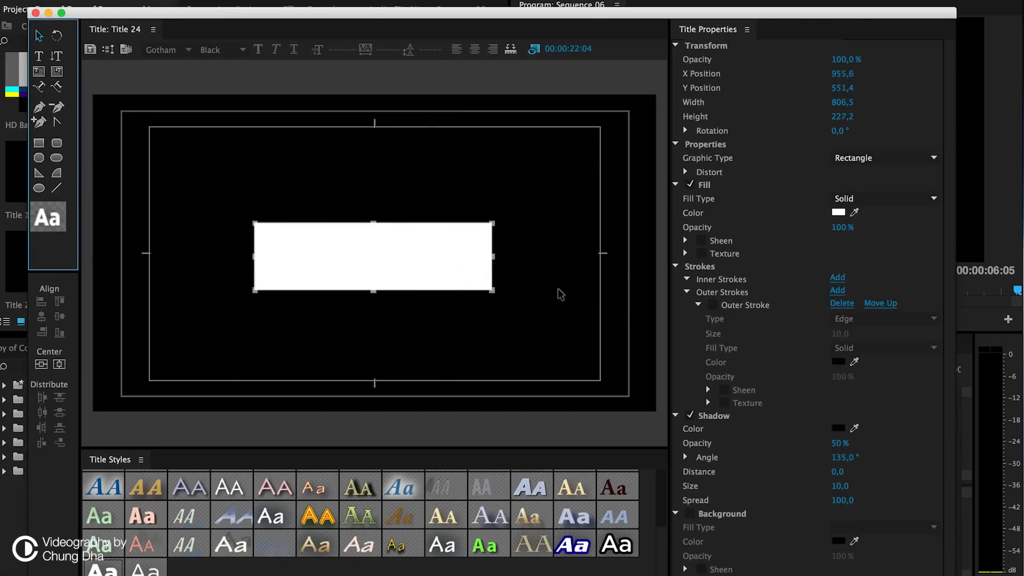
# - Convert the drawn rectangle to an Open Bezier outline and center it horizontally
pyautogui.click(884, 157)
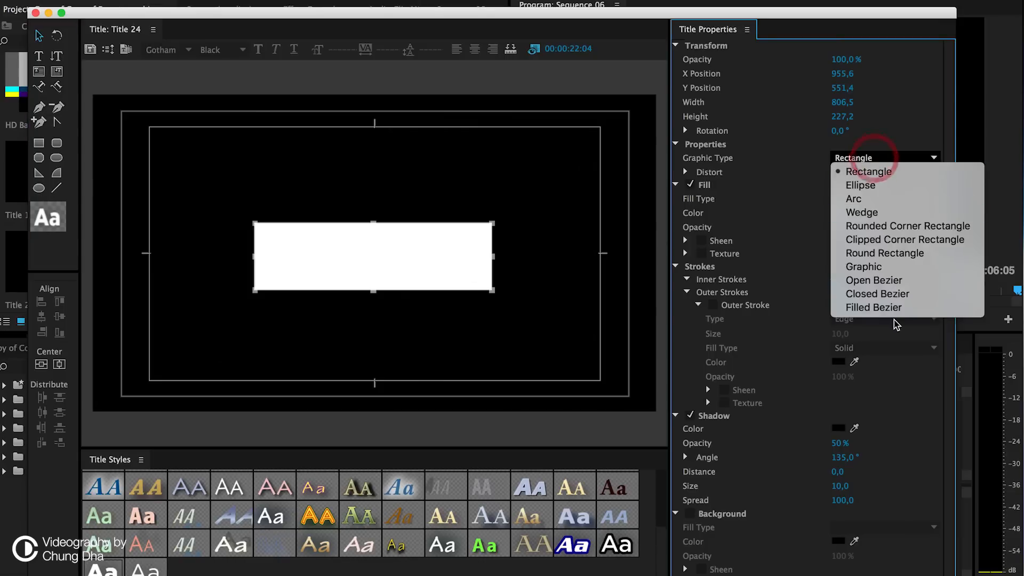
pyautogui.moveTo(898, 280)
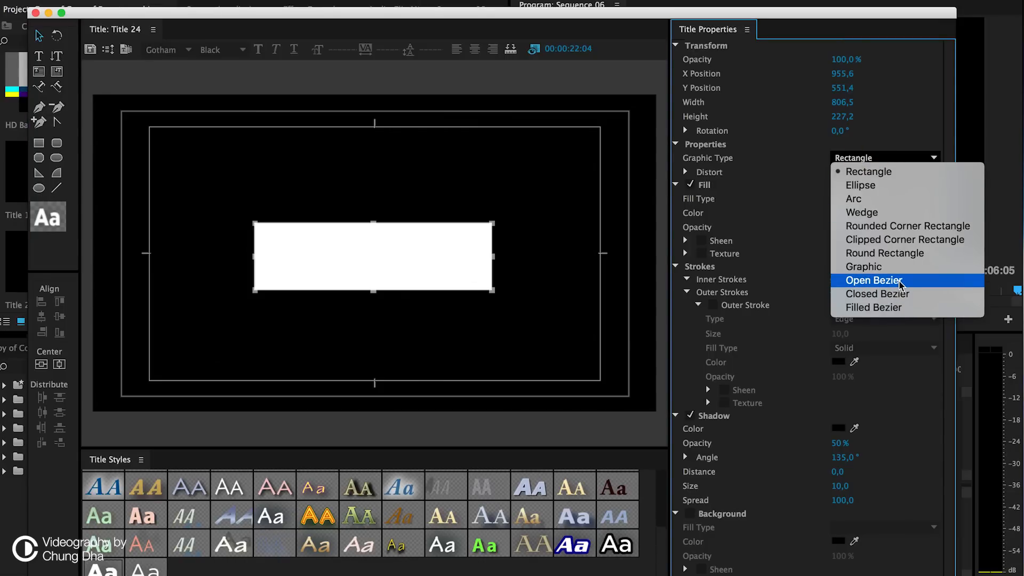
pyautogui.click(873, 279)
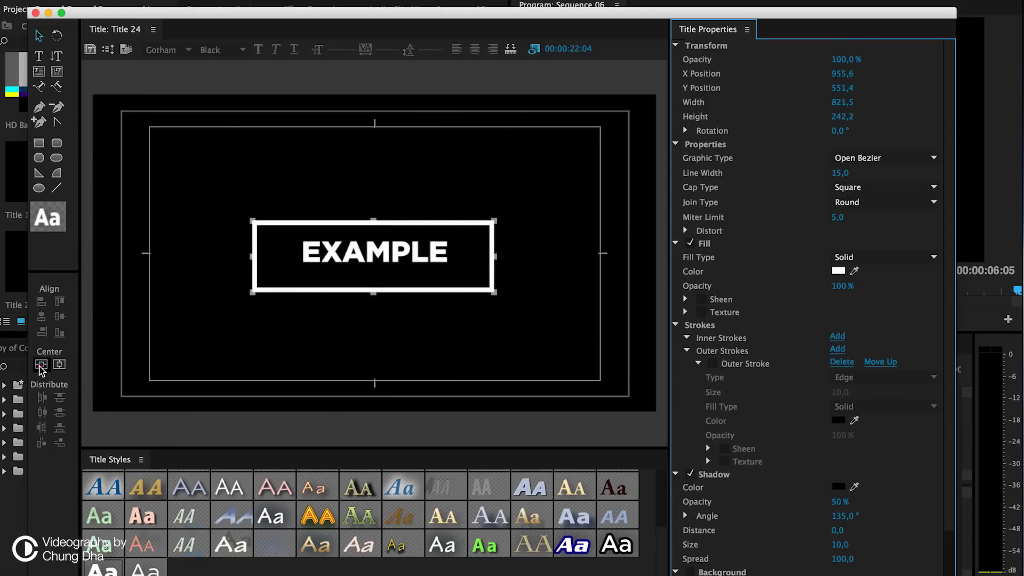
pyautogui.click(40, 364)
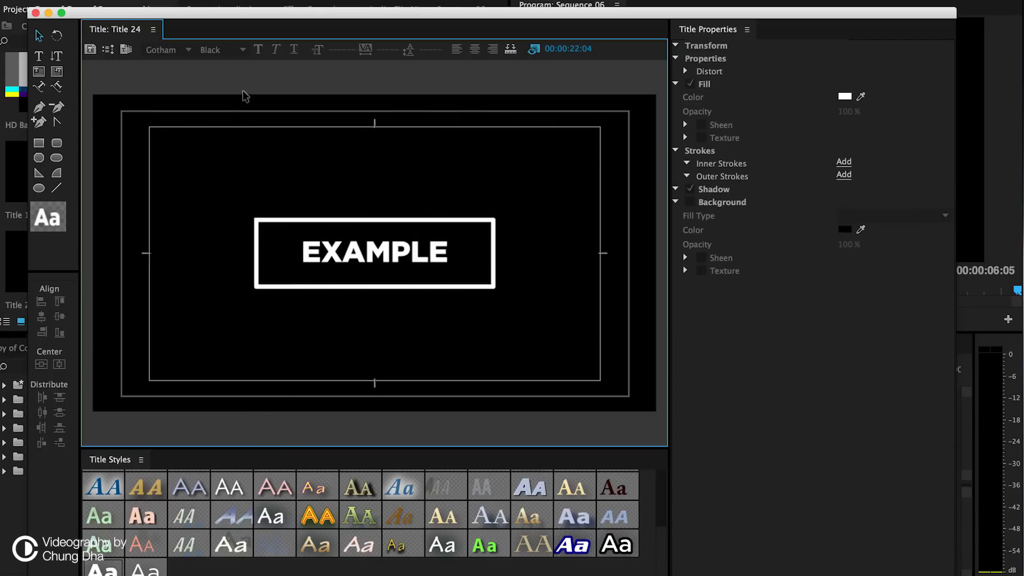
pyautogui.moveTo(90, 50)
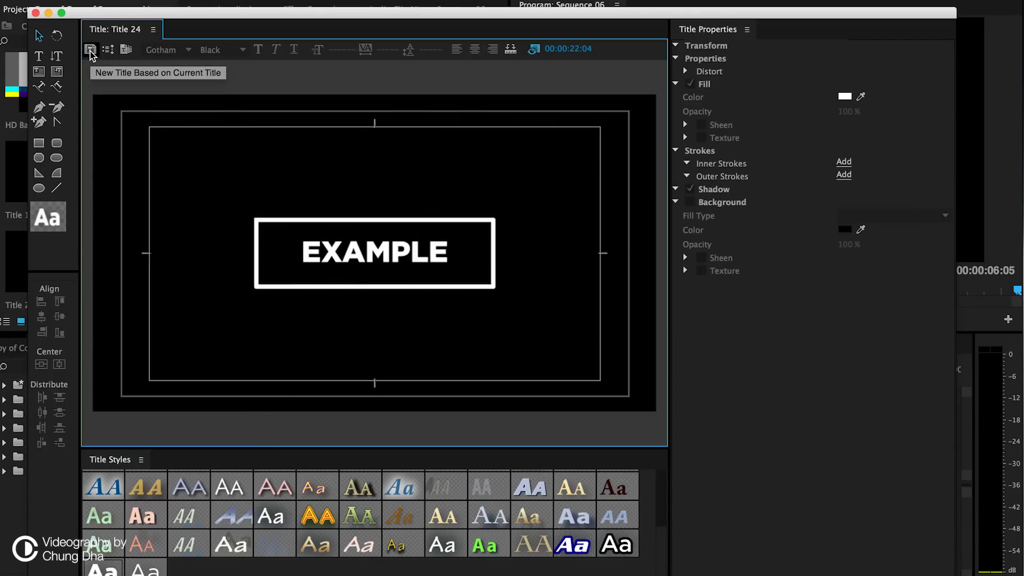
# - Create Title 25 as a new title based on Title 24
pyautogui.click(91, 50)
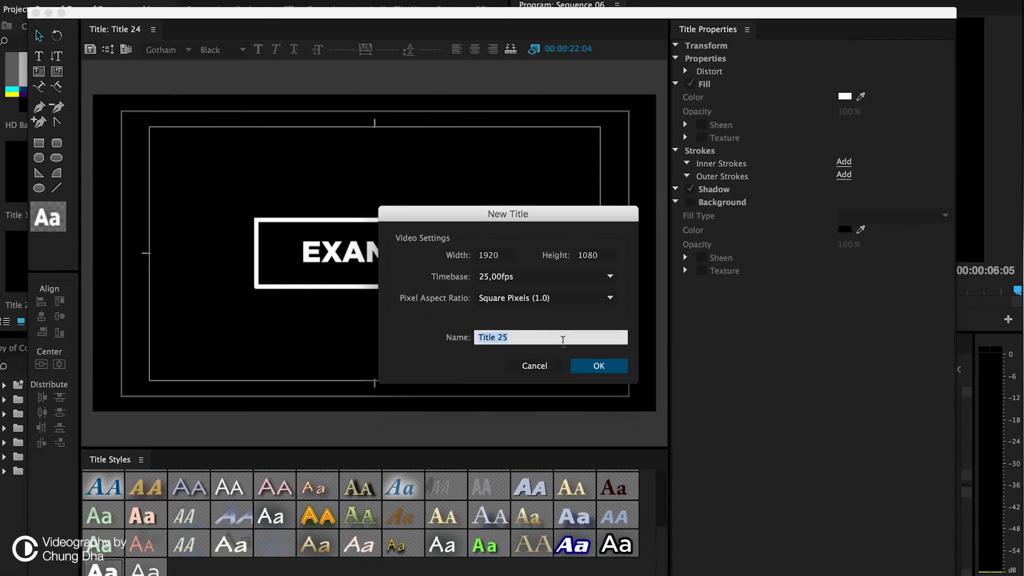
pyautogui.click(597, 366)
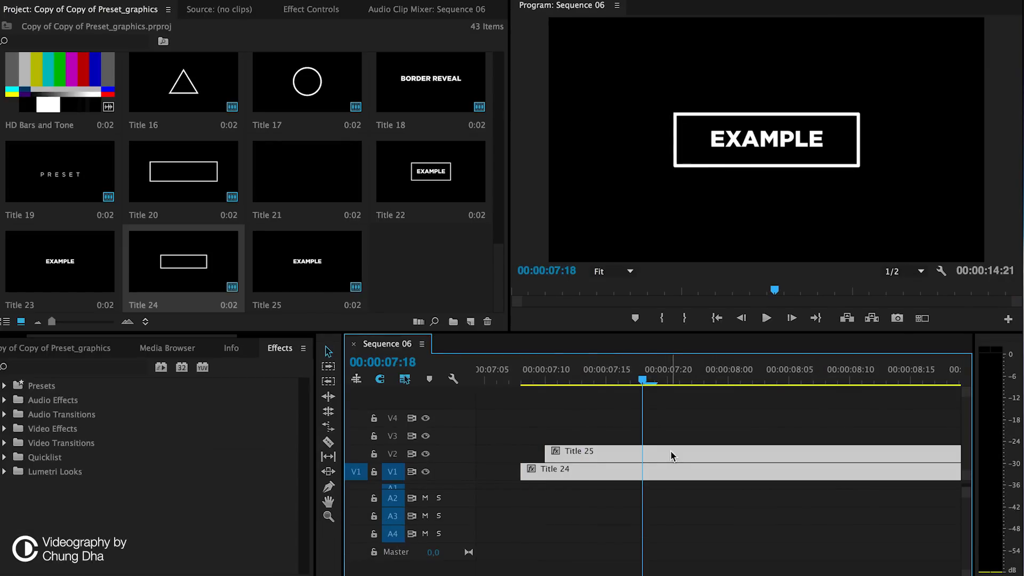
# - Select Title 24 and expand Presets > Title_Logo > CD Border Reveal in Effects
pyautogui.click(695, 451)
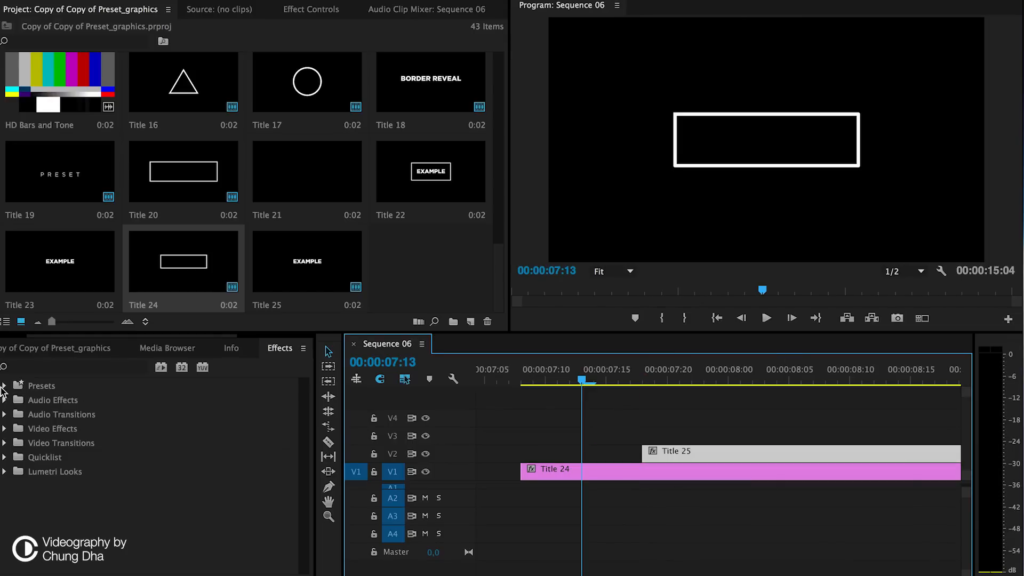
pyautogui.click(3, 384)
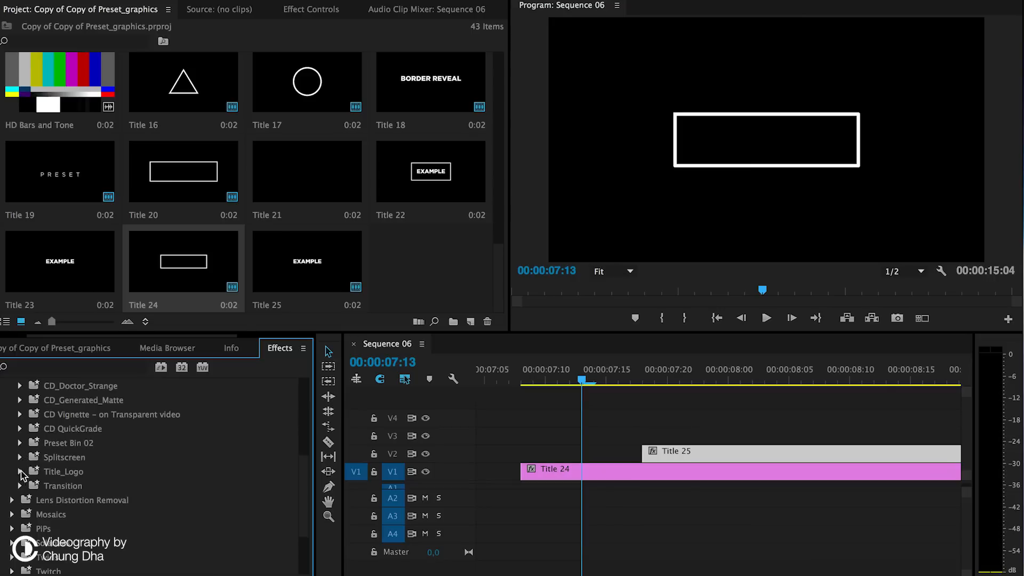
pyautogui.click(20, 399)
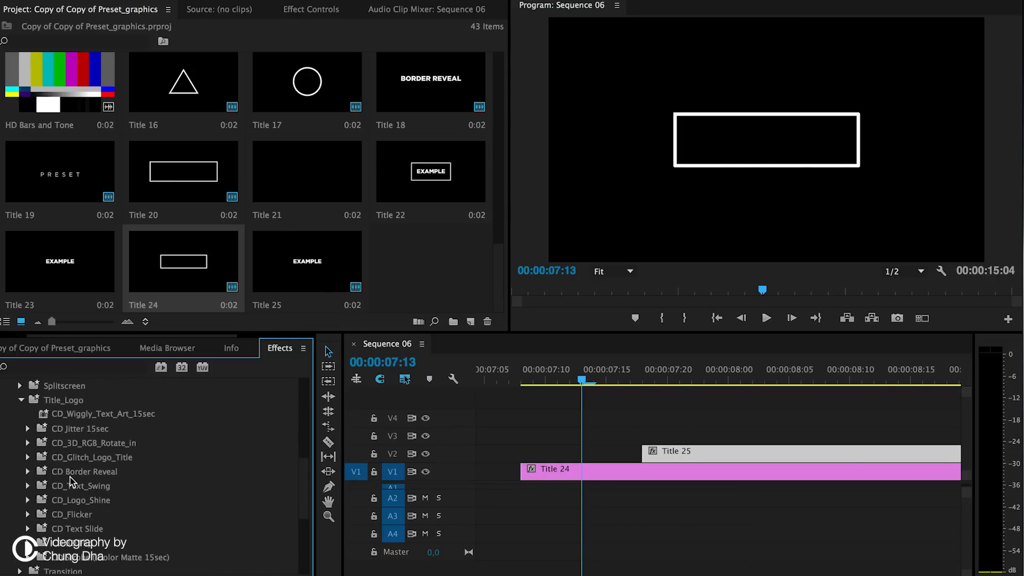
pyautogui.click(28, 471)
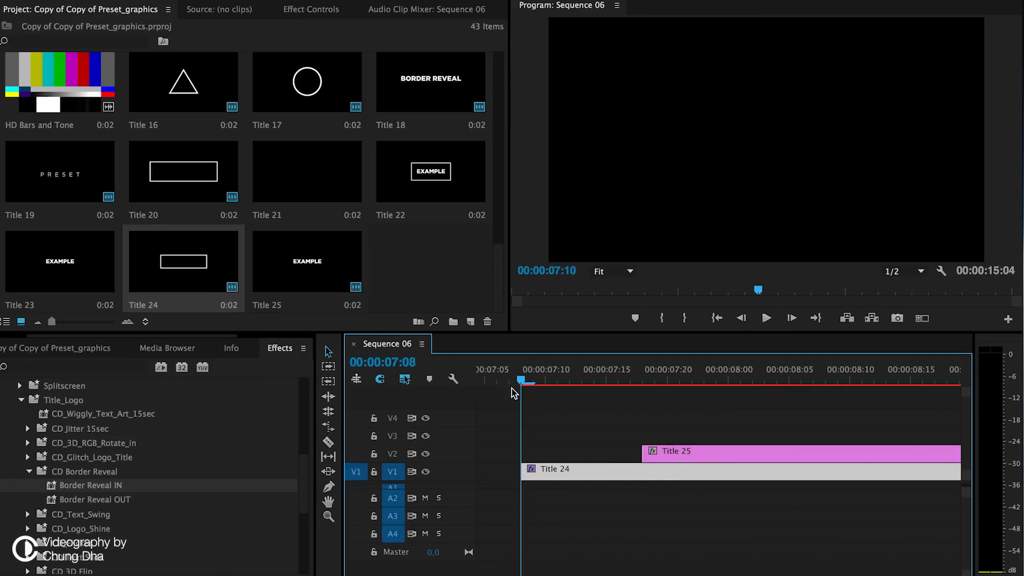
# - Show Title 24's Border Reveal IN settings in Effect Controls
pyautogui.click(681, 380)
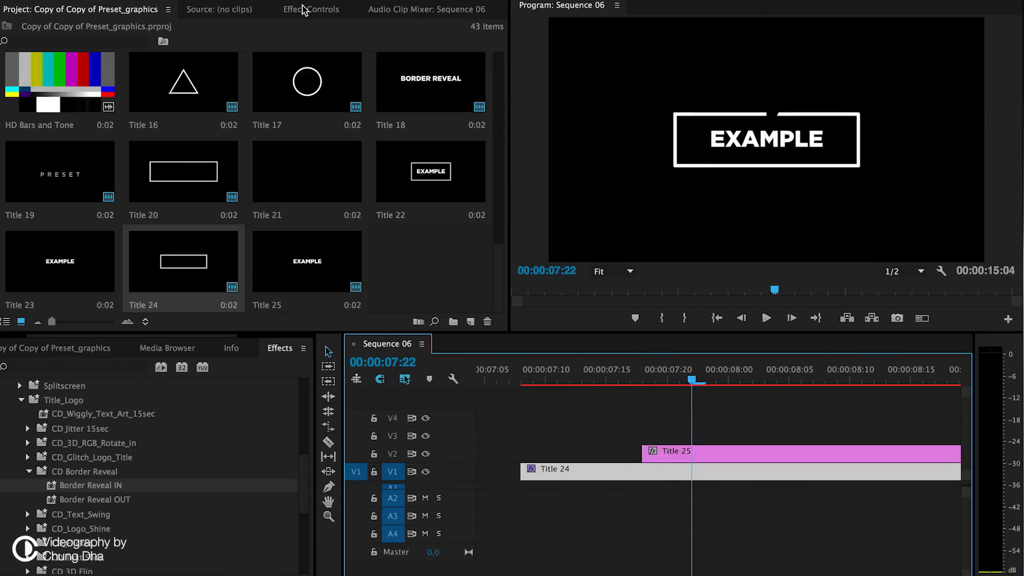
pyautogui.click(312, 9)
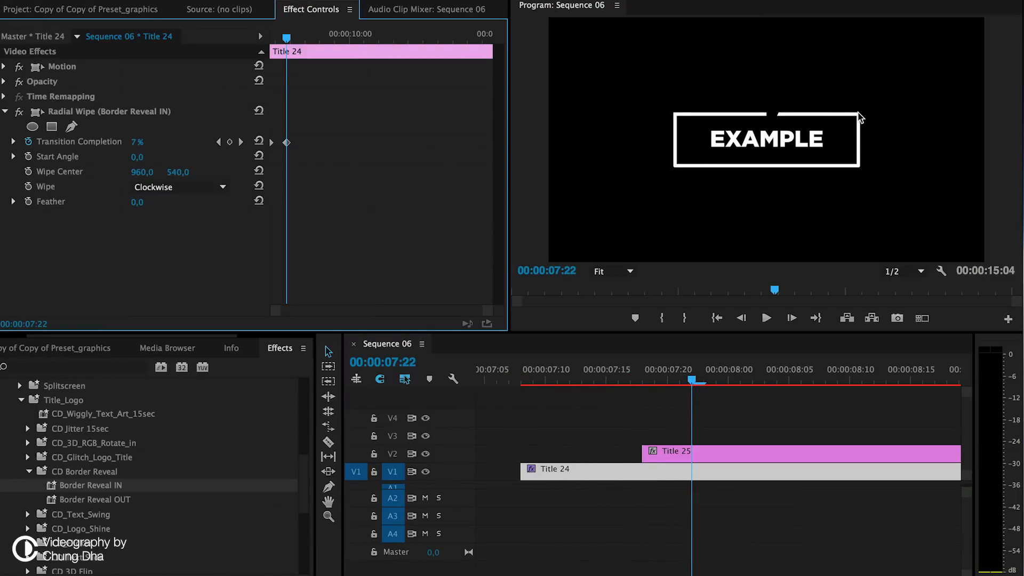
pyautogui.moveTo(679, 121)
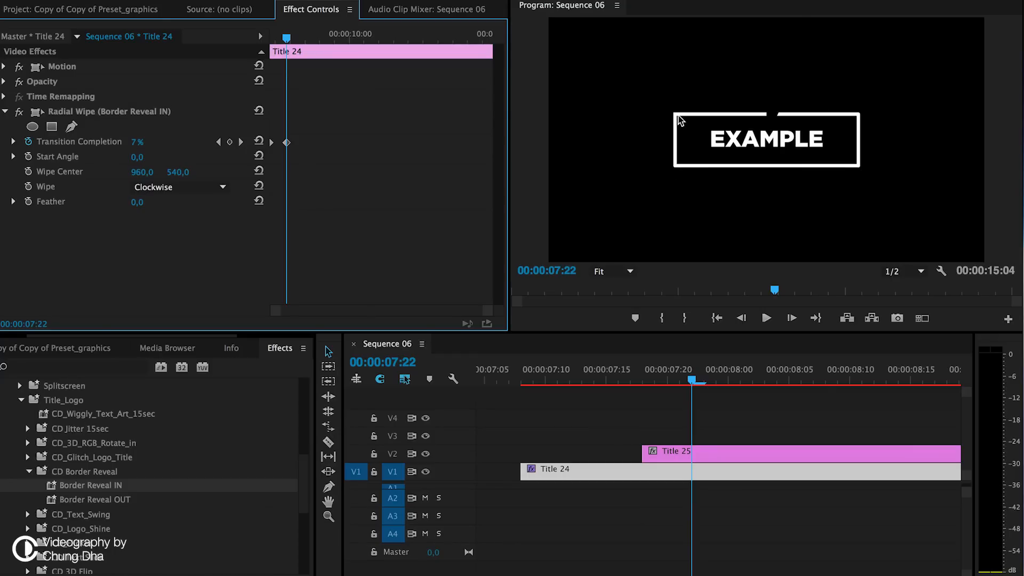
pyautogui.moveTo(339, 210)
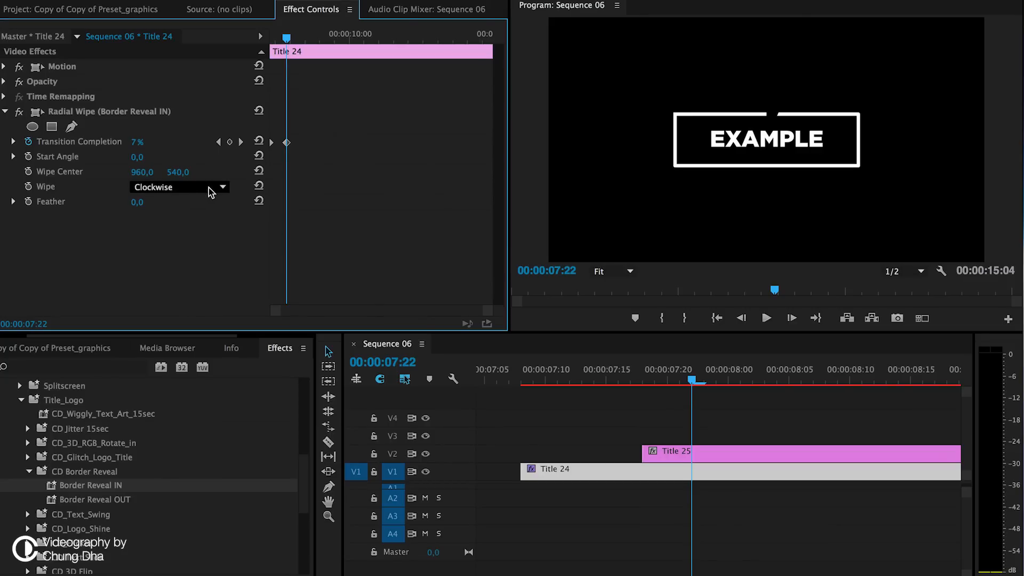
# - Try Counterclockwise for the radial wipe direction, then set it back to Clockwise
pyautogui.click(176, 188)
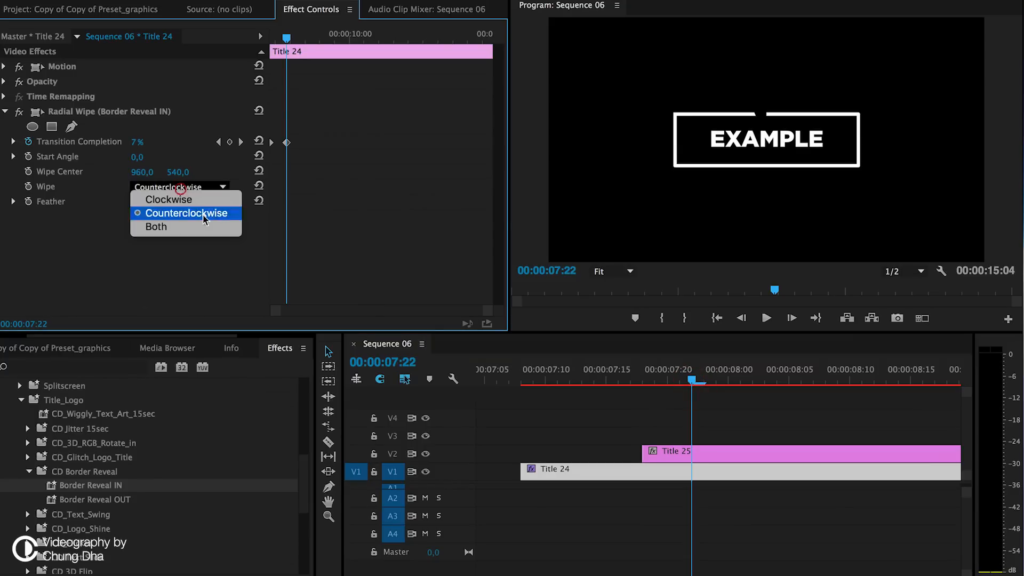
pyautogui.click(155, 227)
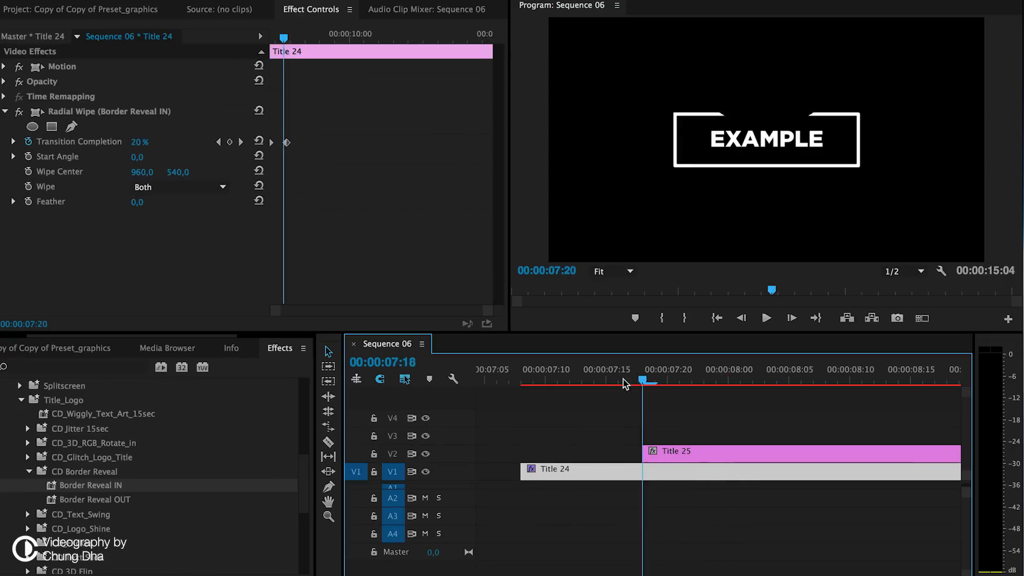
pyautogui.click(179, 187)
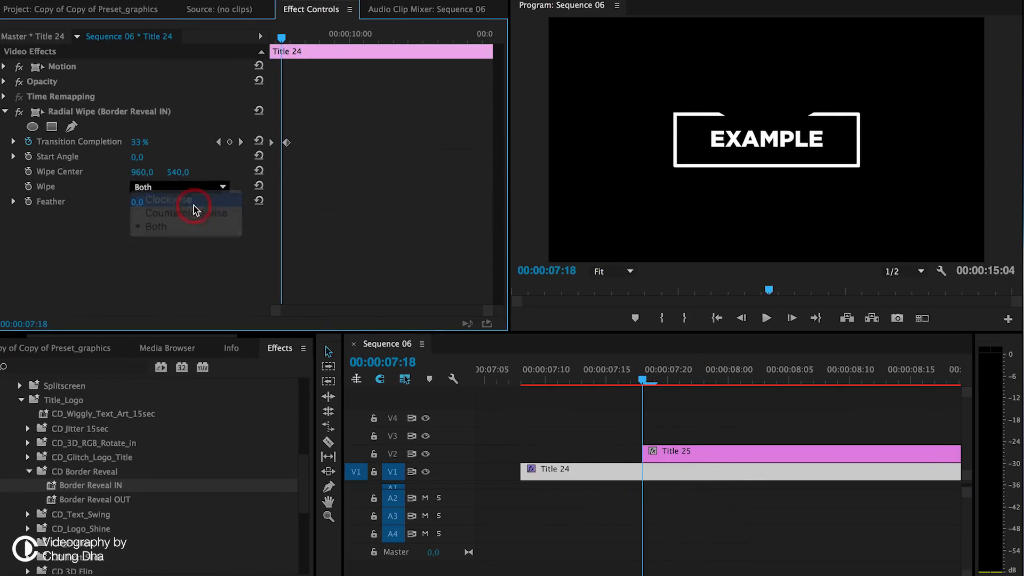
pyautogui.click(169, 200)
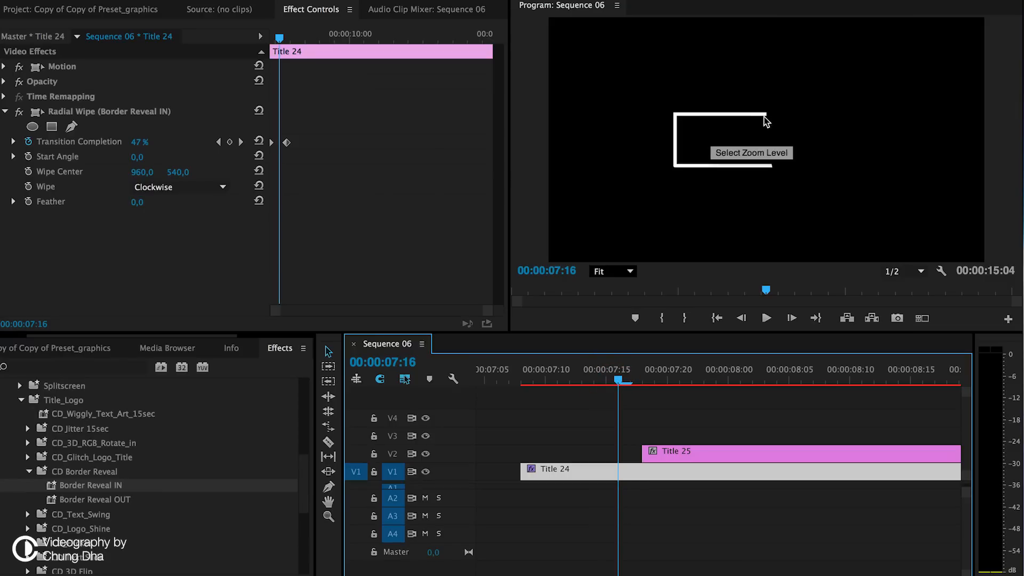
pyautogui.moveTo(874, 131)
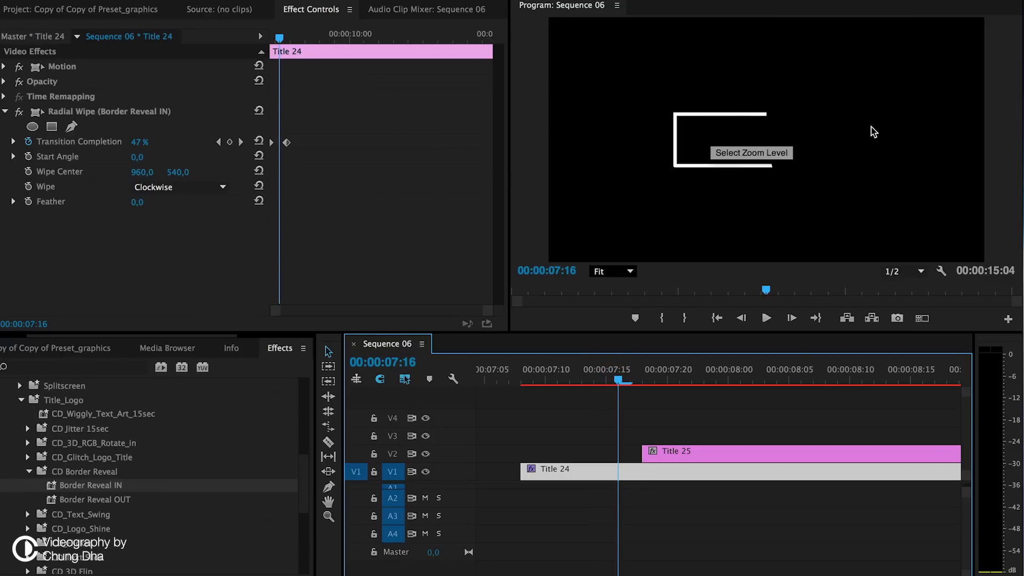
pyautogui.moveTo(23, 237)
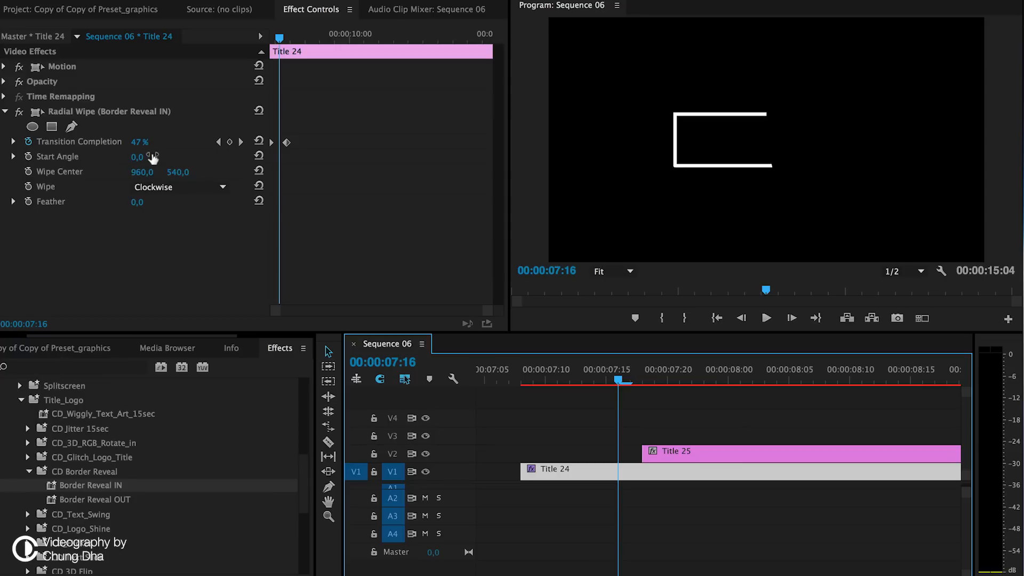
pyautogui.moveTo(46, 168)
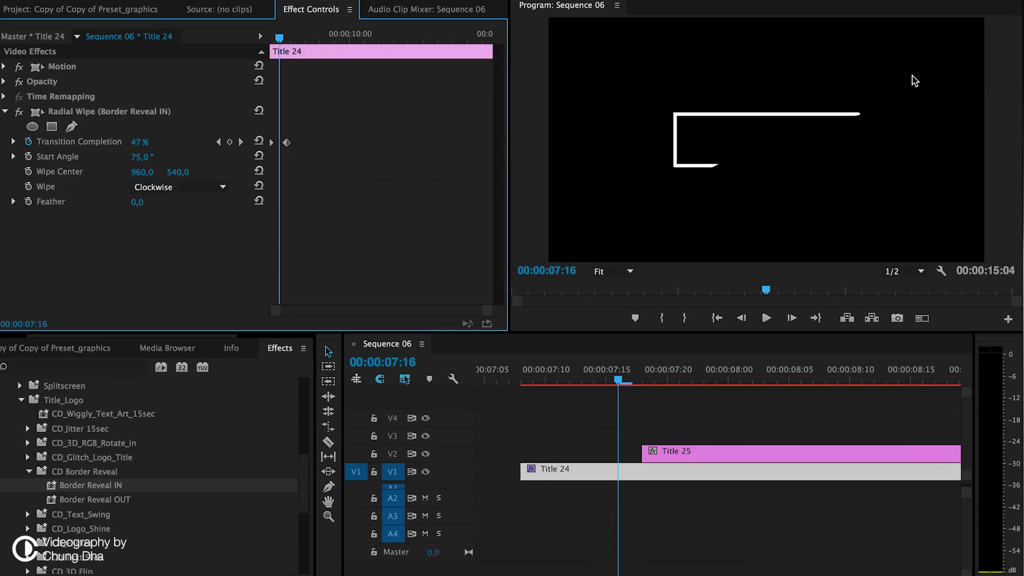
pyautogui.moveTo(741, 272)
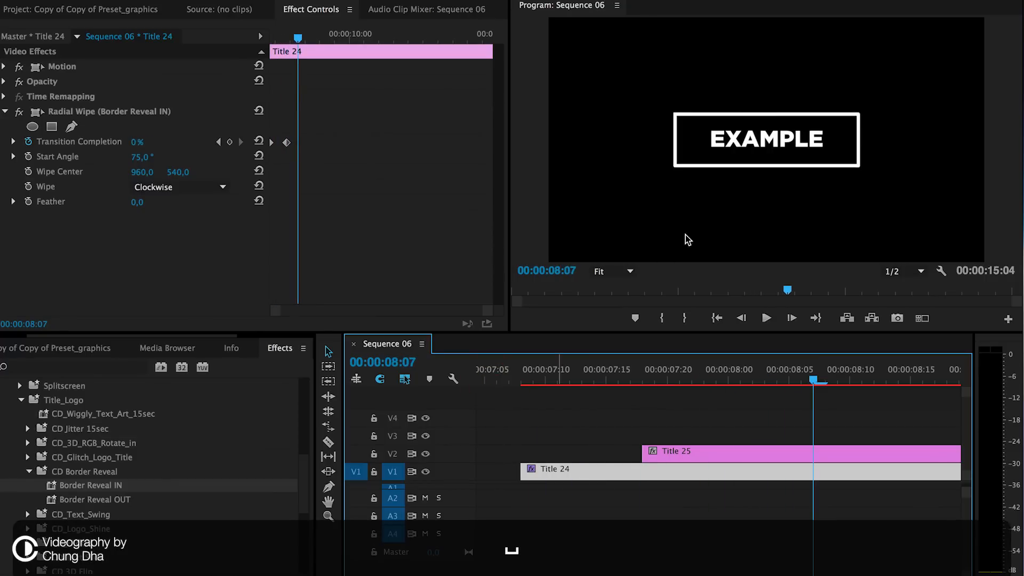
# - Preview the Border Reveal IN wipe with its 75° start angle on the timeline
pyautogui.click(555, 369)
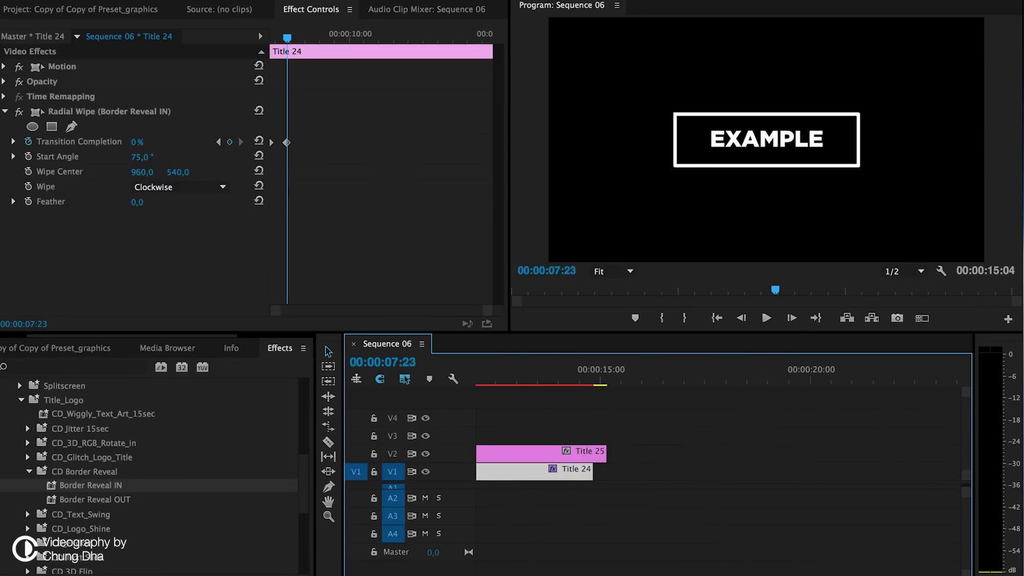
# - Add Border Reveal OUT near the end of Title 24 with a 75° start angle
pyautogui.click(506, 382)
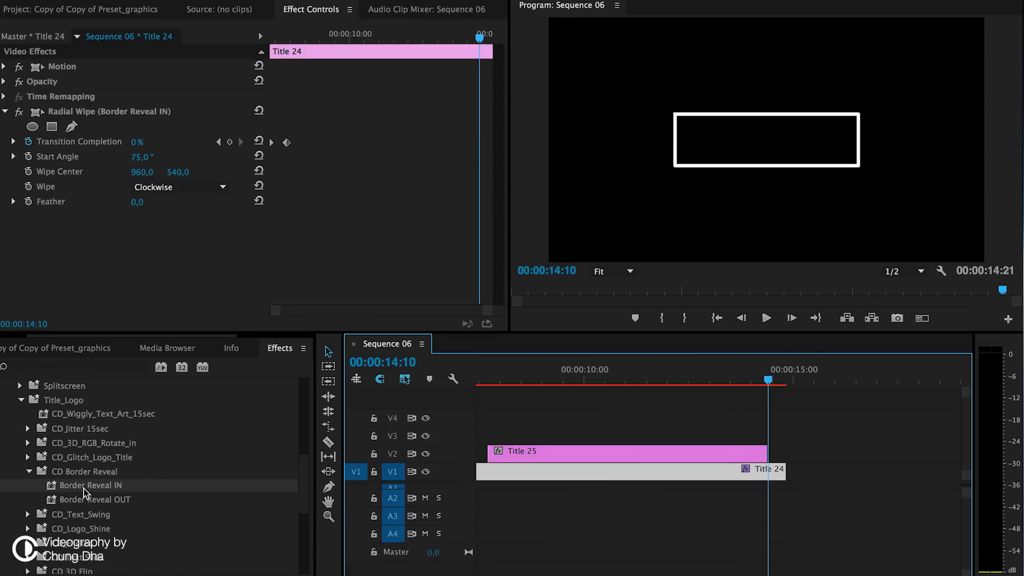
pyautogui.click(97, 499)
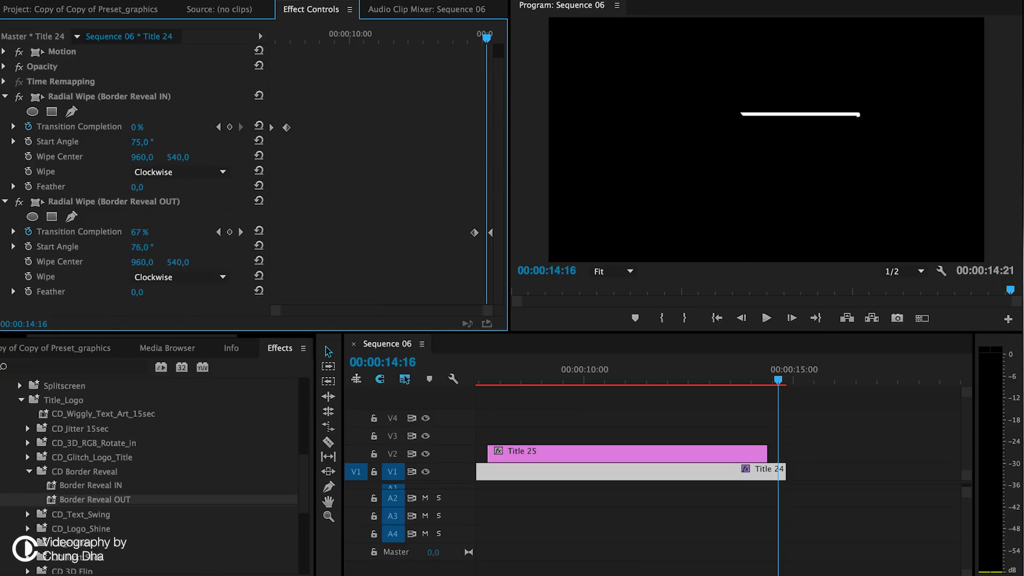
pyautogui.click(138, 233)
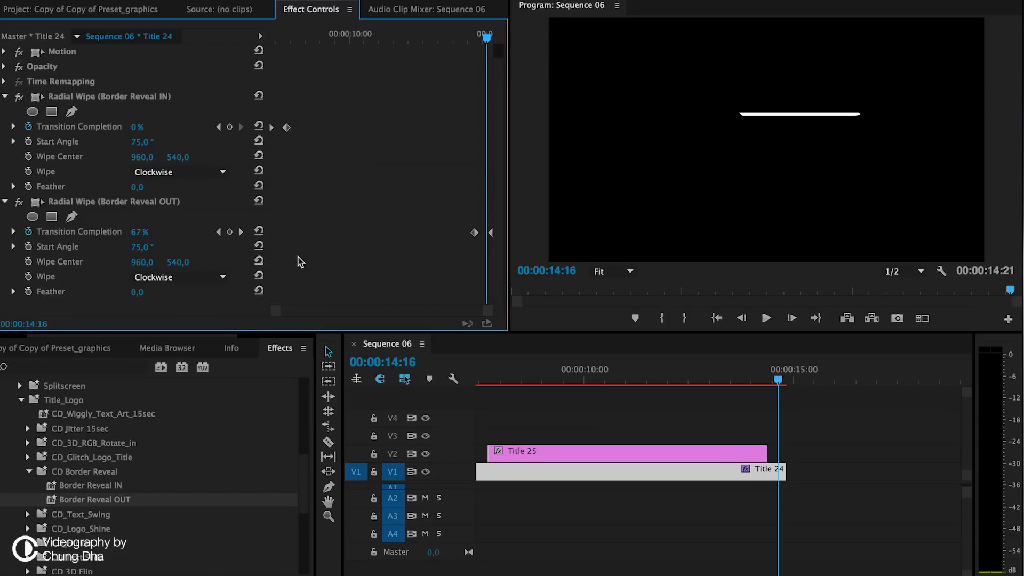
pyautogui.moveTo(389, 358)
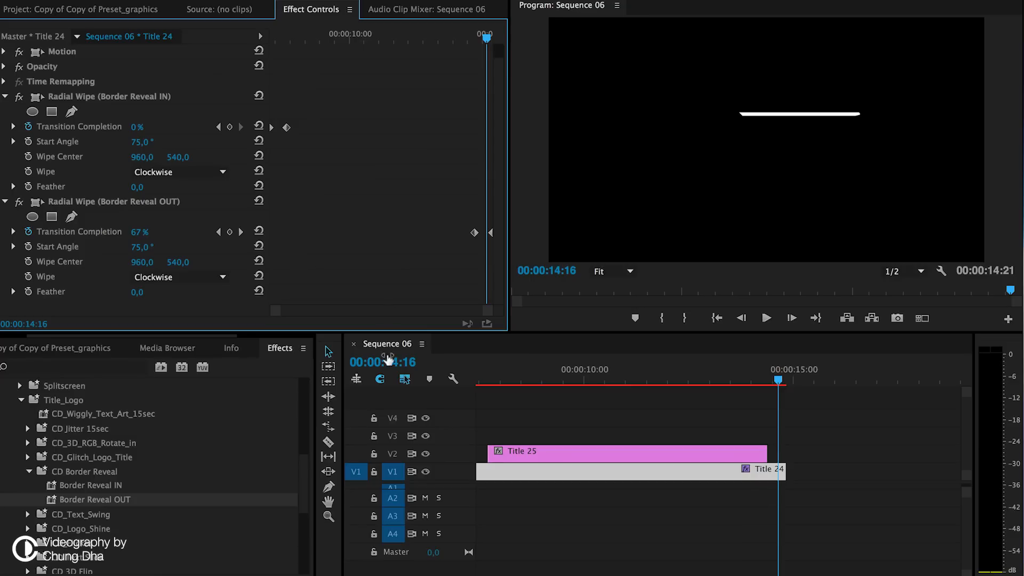
# - Scrub toward the clip's end to preview the border wiping out, then return to the start
pyautogui.click(718, 380)
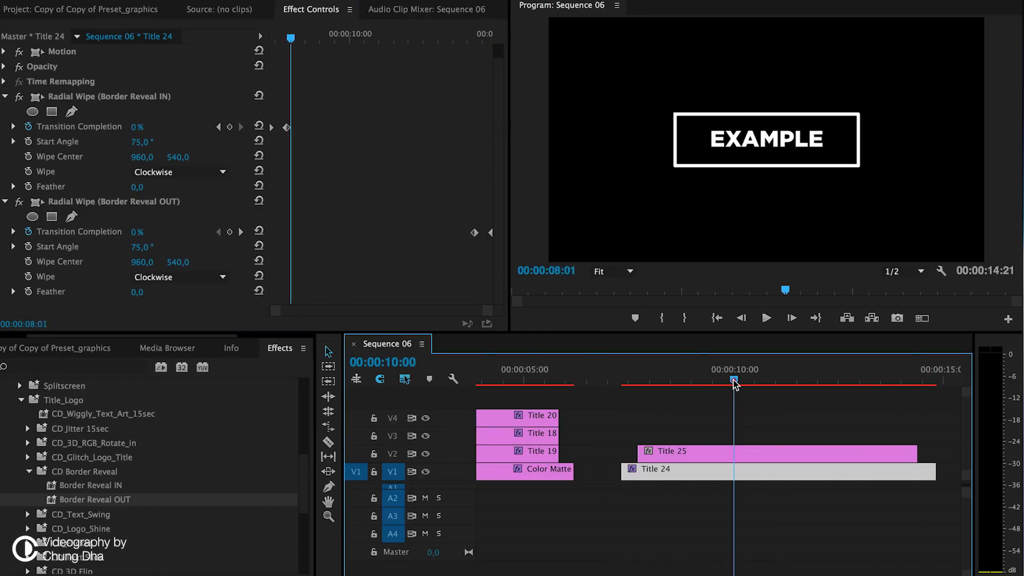
pyautogui.click(621, 380)
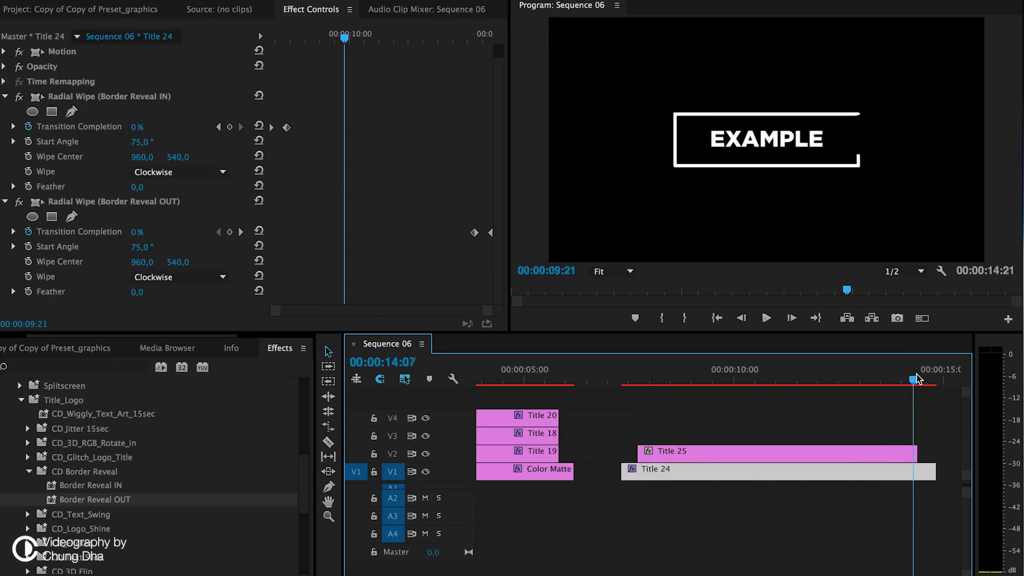
pyautogui.click(646, 389)
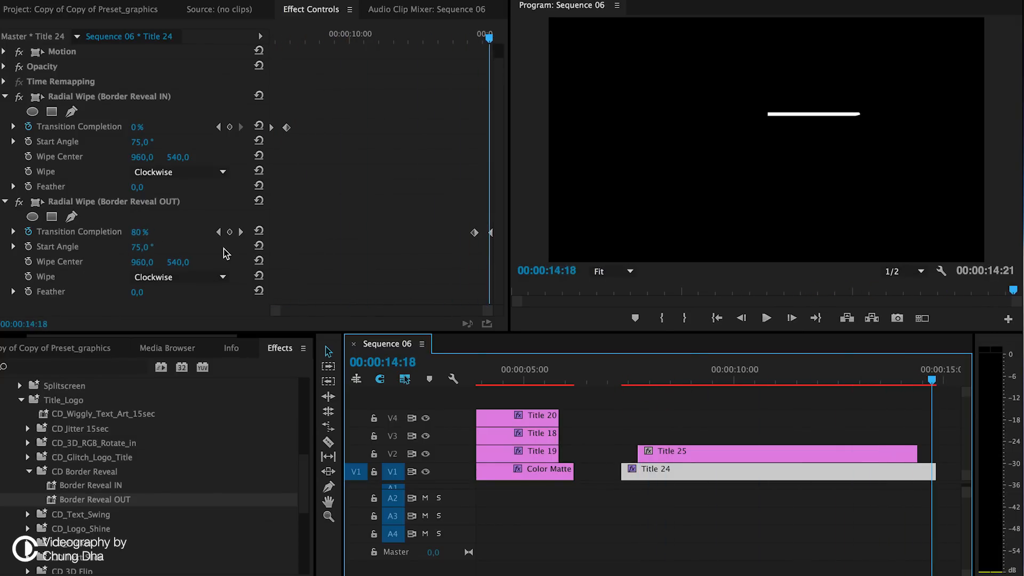
pyautogui.moveTo(216, 253)
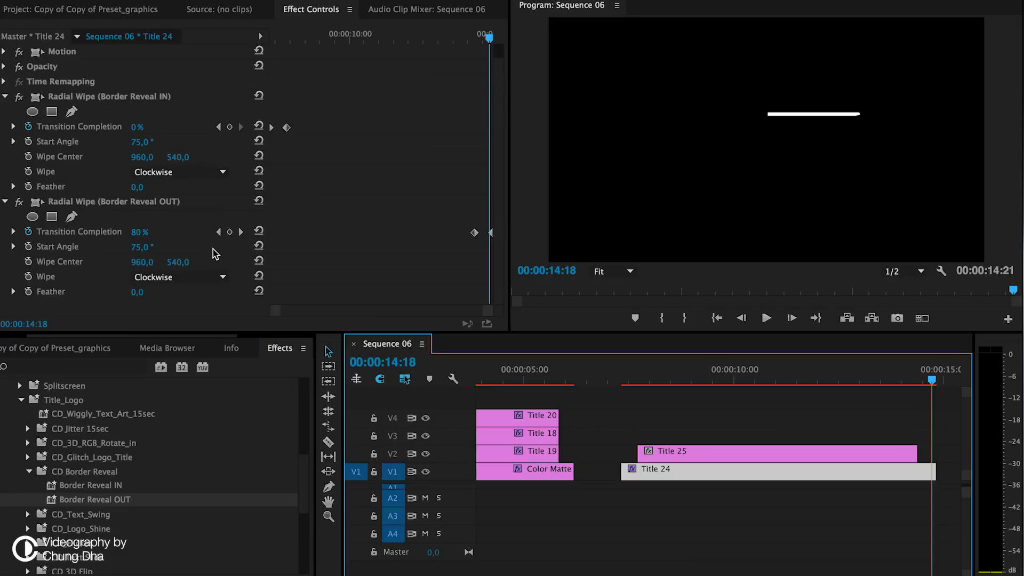
pyautogui.click(614, 378)
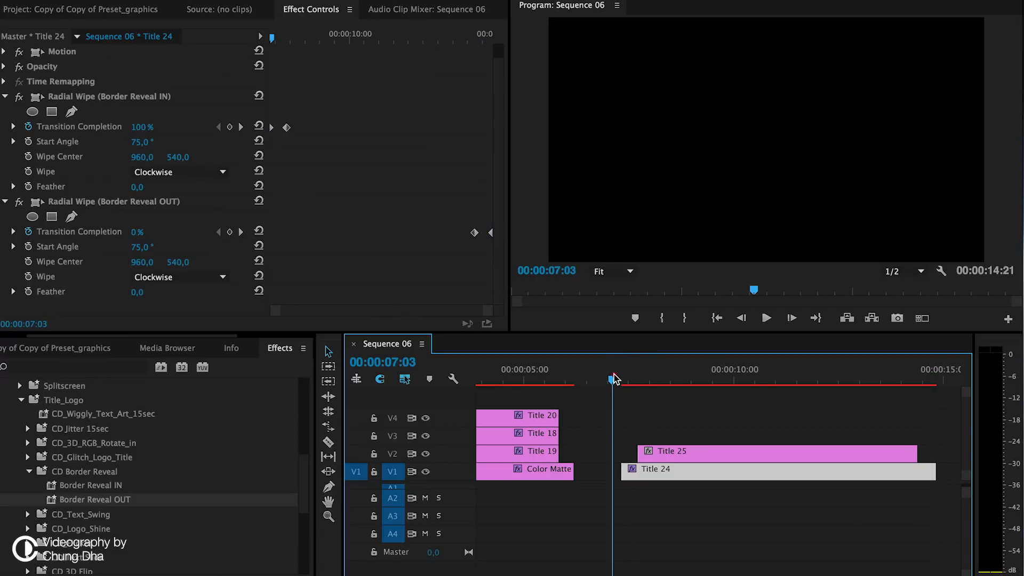
# - Jump to the sequence start and set Title 16's radial wipe to Clockwise
pyautogui.click(503, 379)
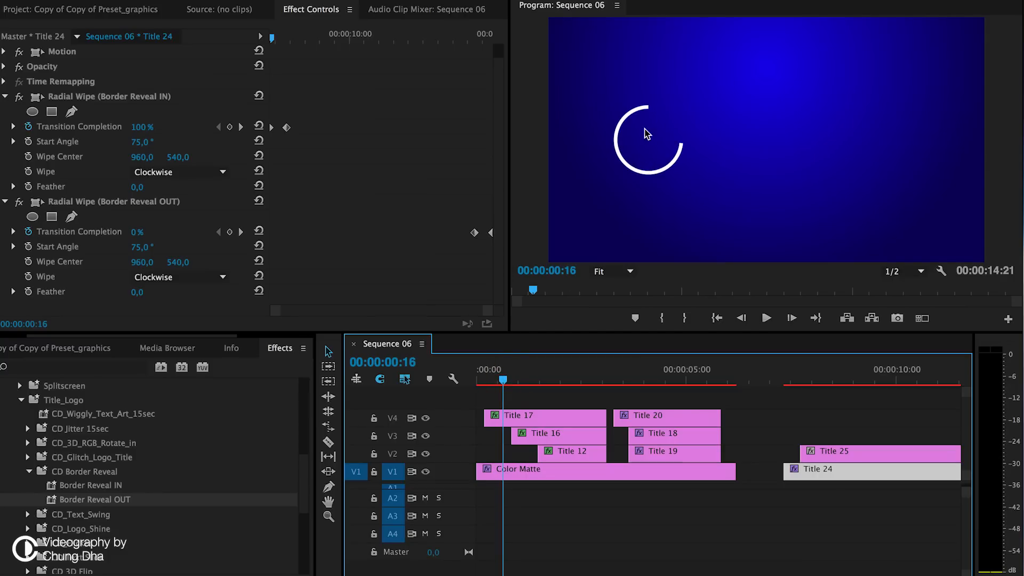
pyautogui.moveTo(651, 165)
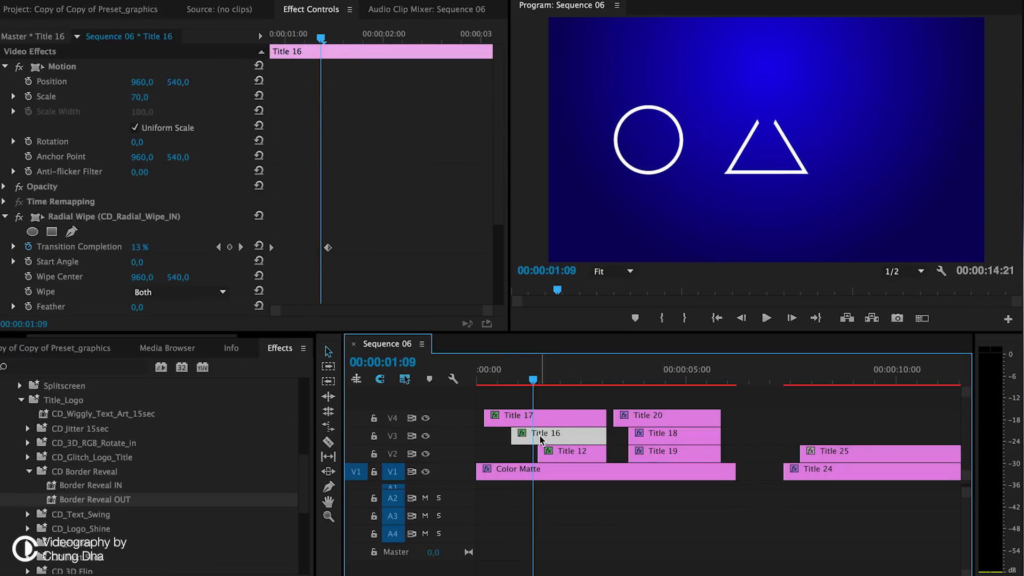
pyautogui.moveTo(218, 250)
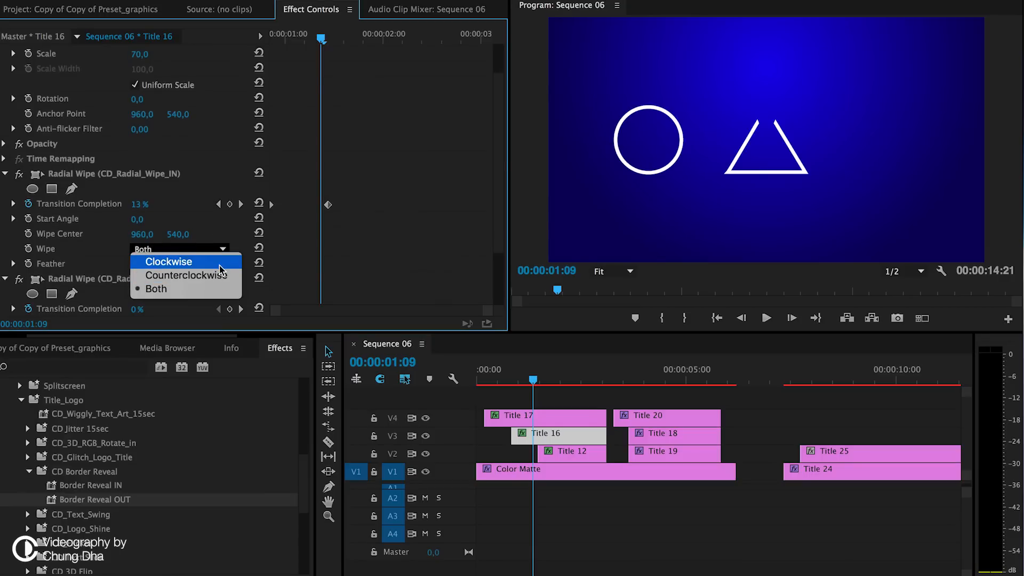
pyautogui.click(168, 261)
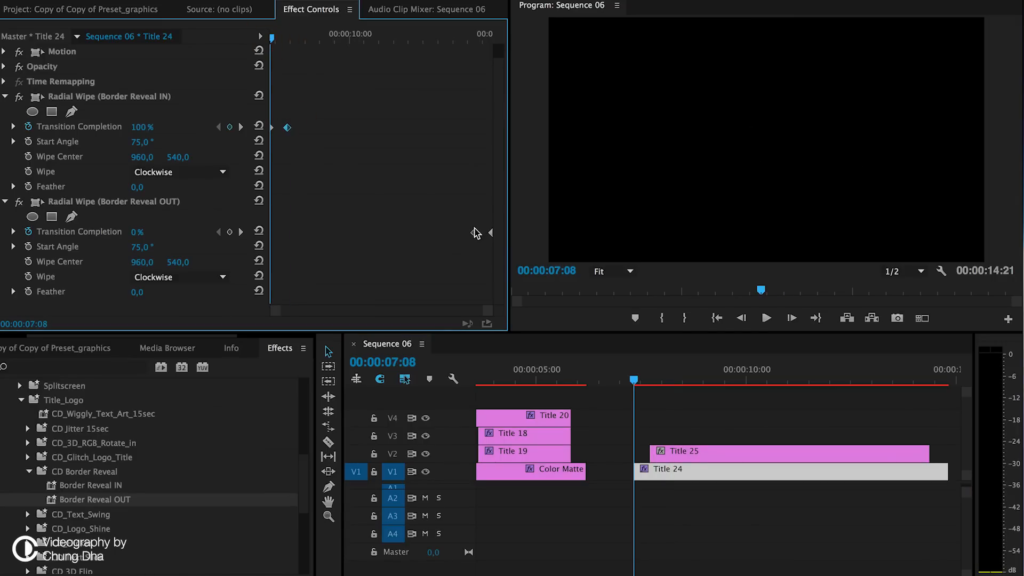
pyautogui.moveTo(288, 129)
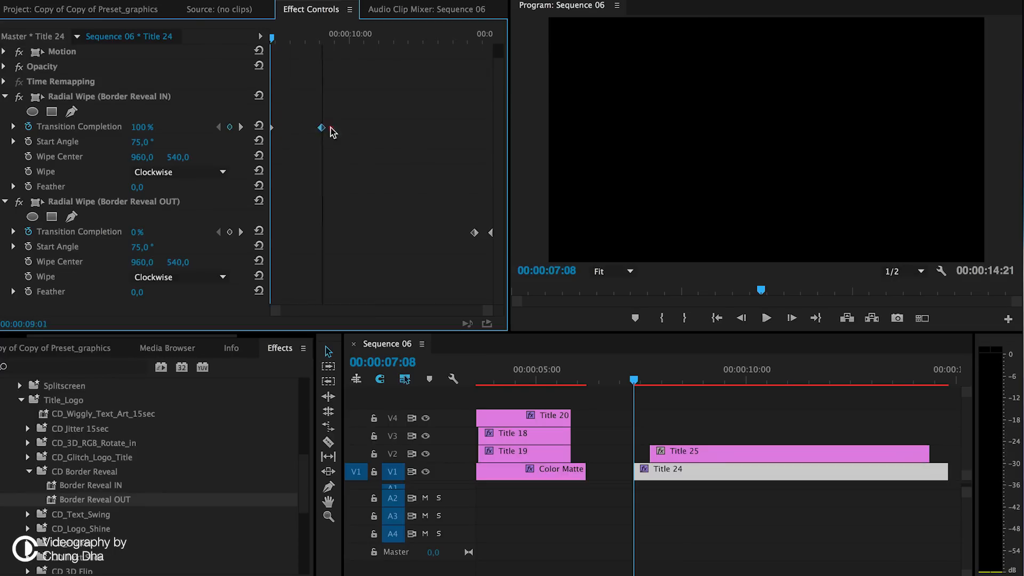
# - Inspect the Border Reveal IN completion keyframe on Title 24
pyautogui.click(652, 382)
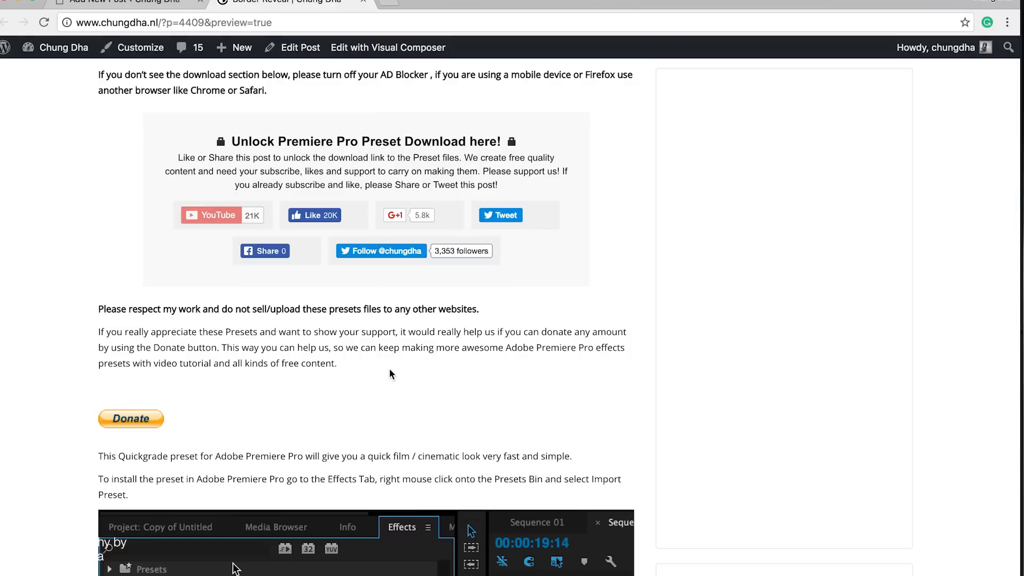
pyautogui.moveTo(324, 210)
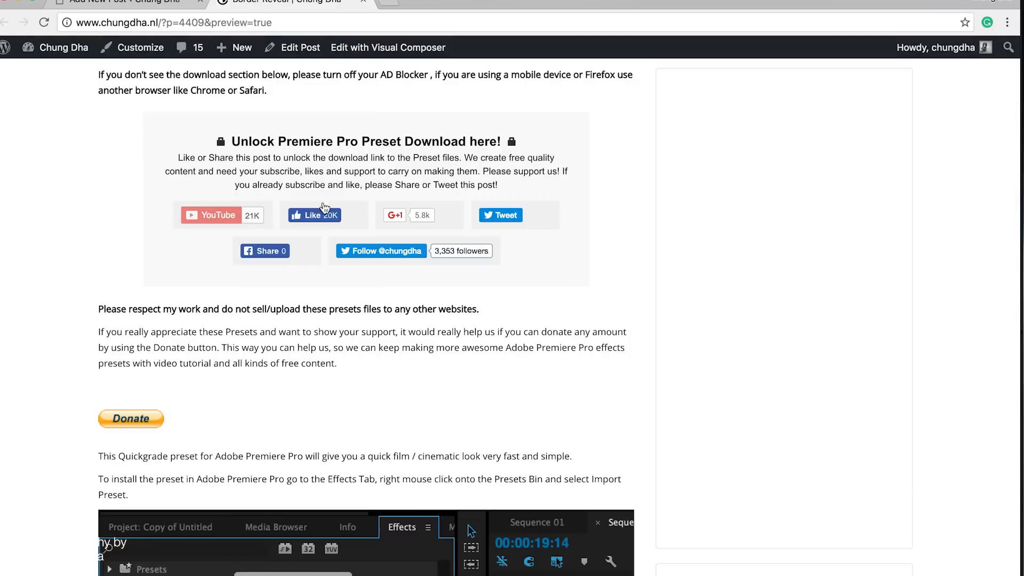
pyautogui.moveTo(235, 569)
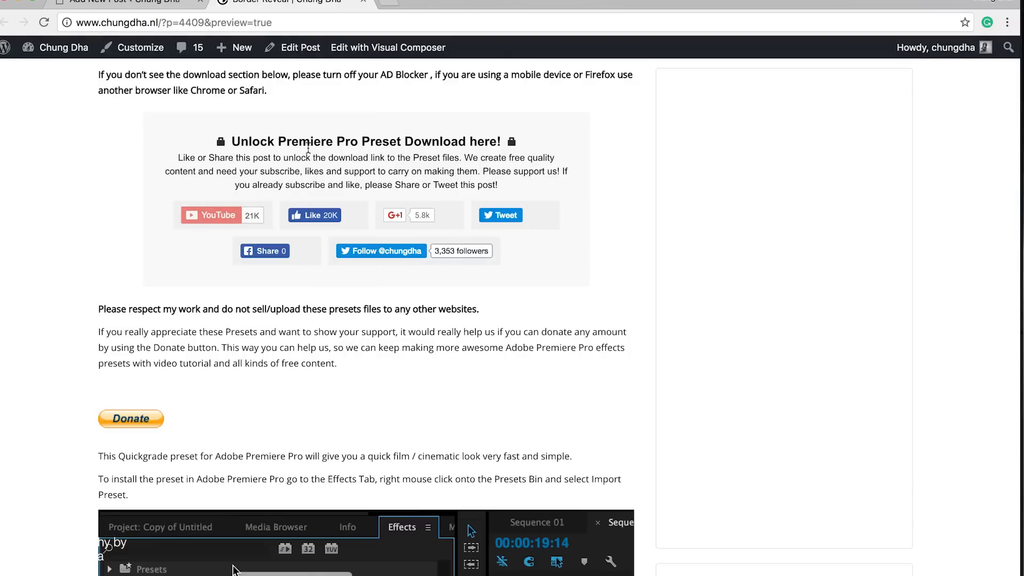
pyautogui.moveTo(201, 226)
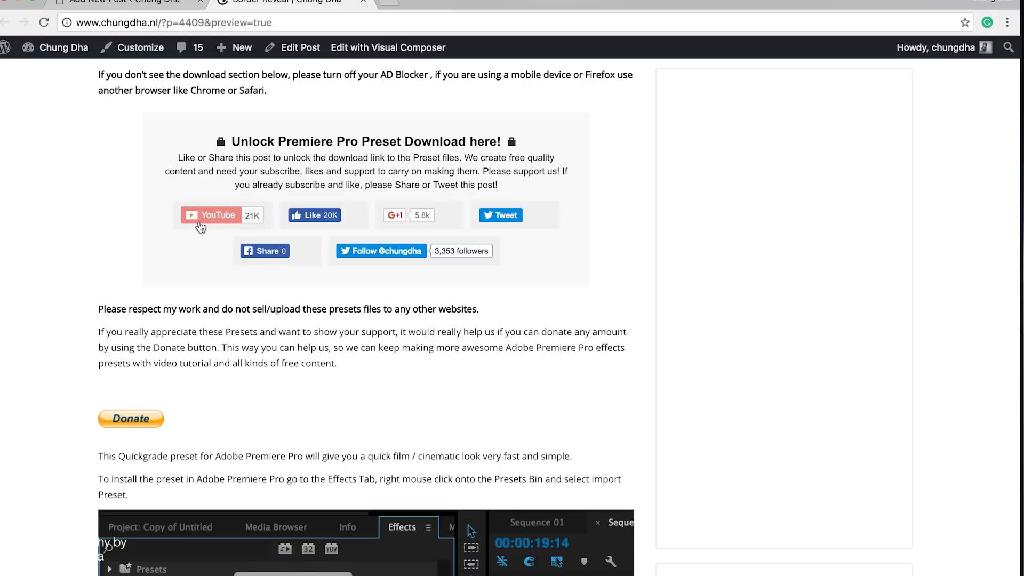
# - Click the YouTube subscribe button in the Border Reveal post's unlock box
pyautogui.click(395, 215)
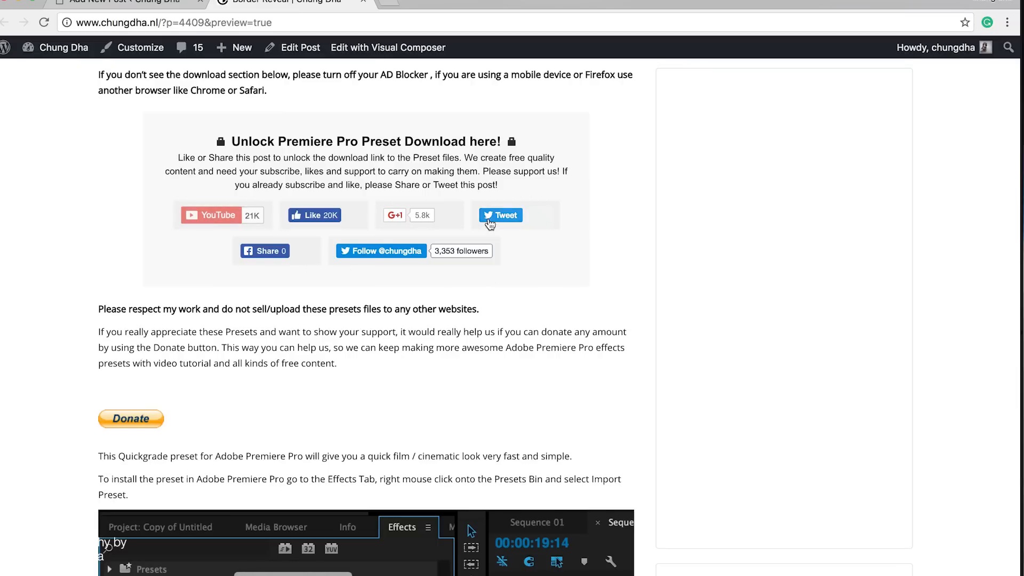
pyautogui.moveTo(365, 266)
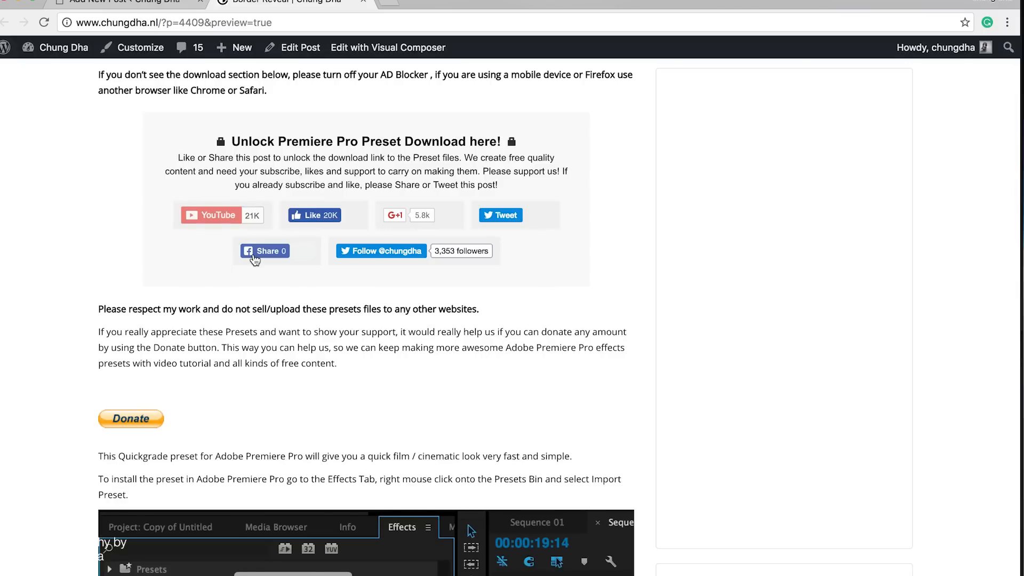
pyautogui.moveTo(321, 241)
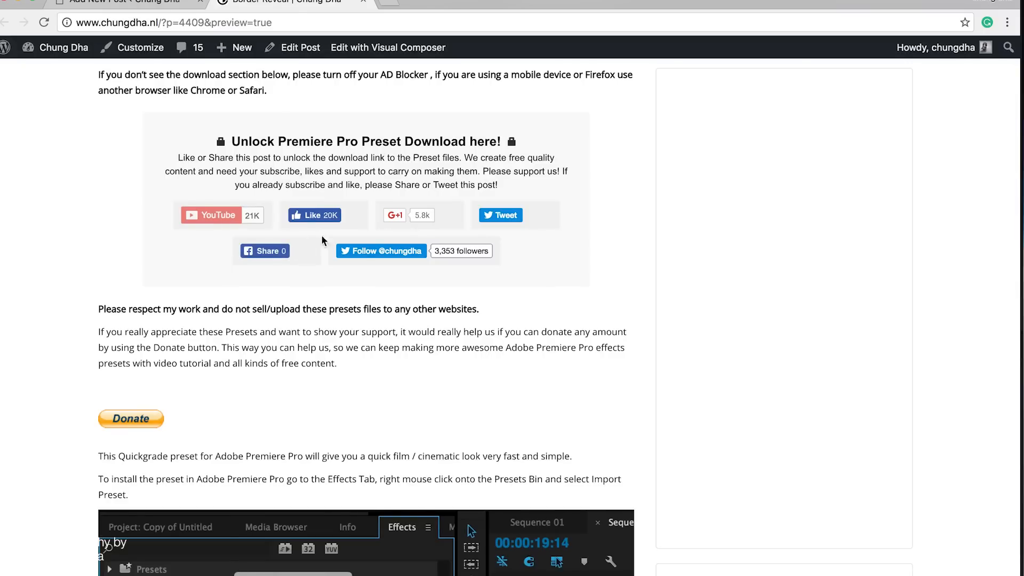
pyautogui.moveTo(225, 207)
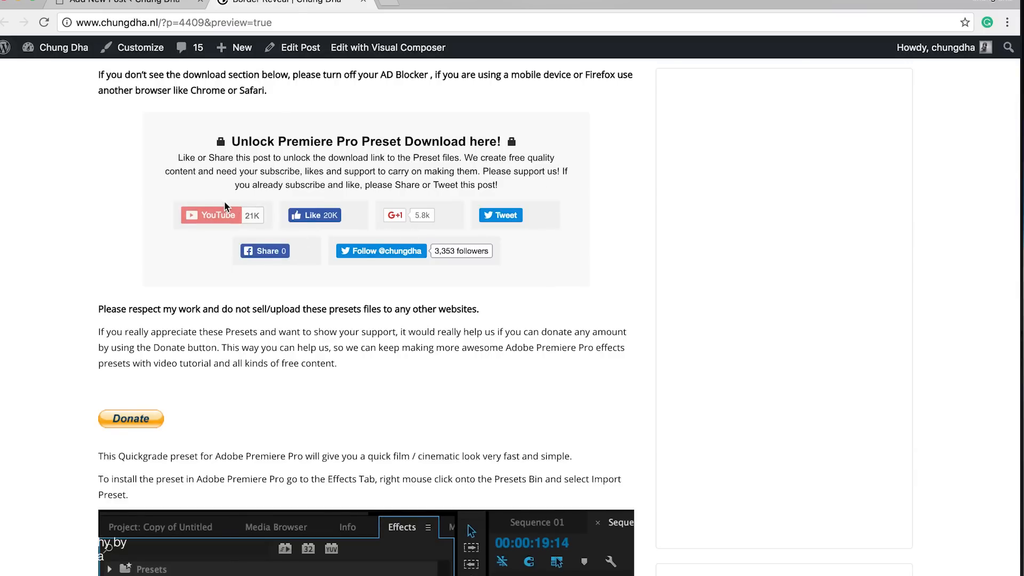
pyautogui.moveTo(277, 222)
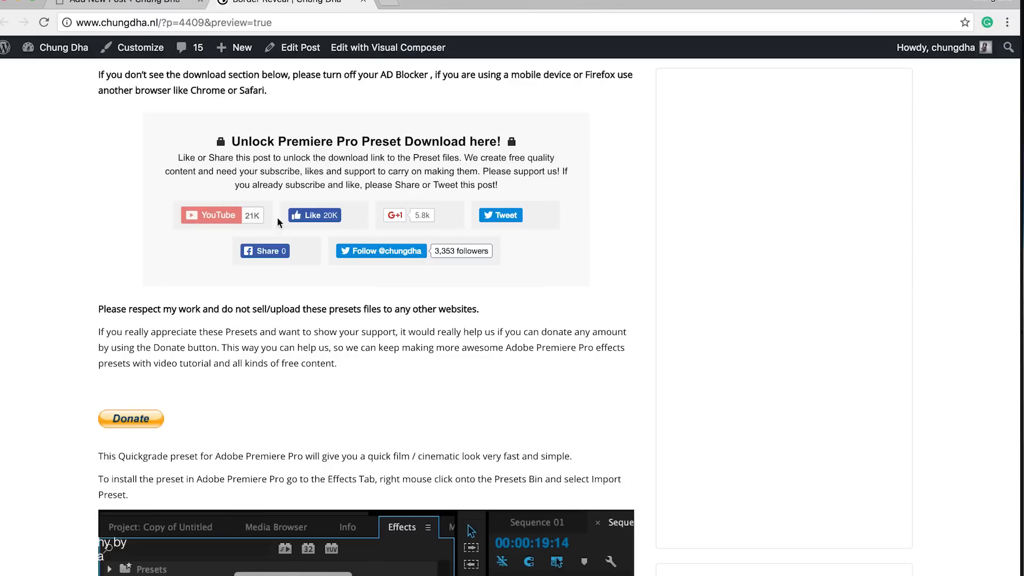
pyautogui.moveTo(131, 426)
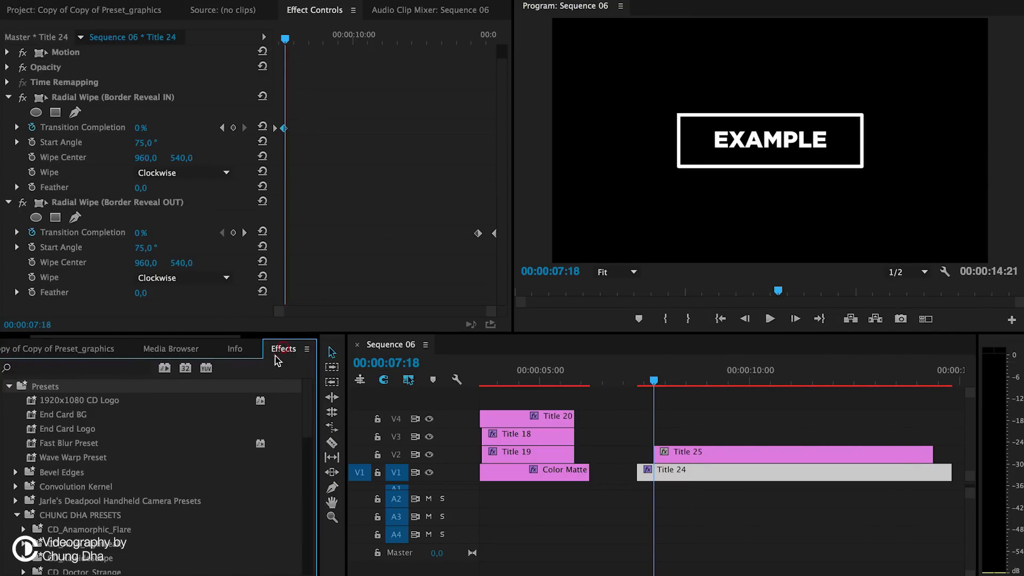
pyautogui.moveTo(46, 393)
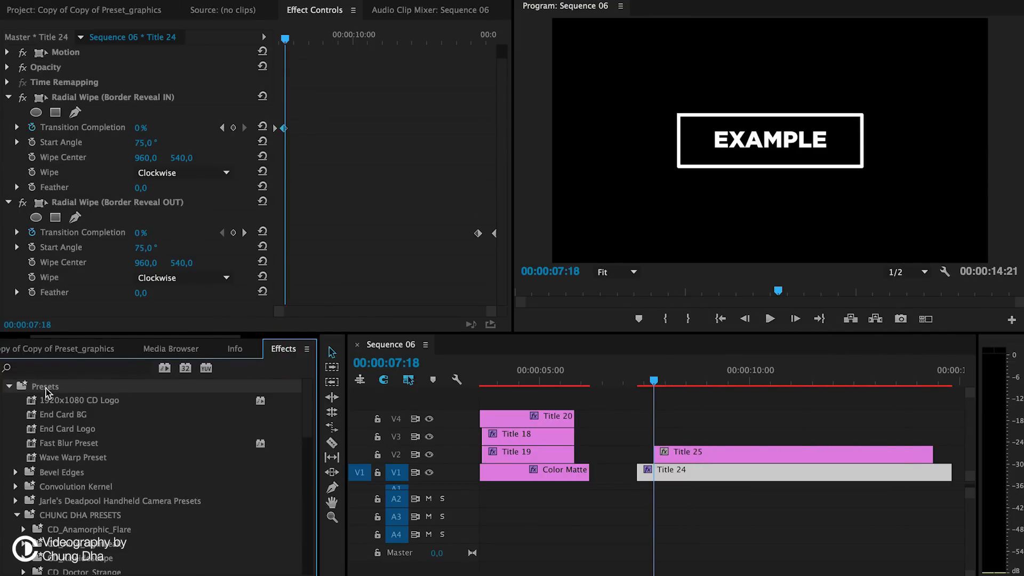
# - Right-click Presets to reveal Import Presets, then scroll down to Title_Logo > CD Border Reveal
pyautogui.rightClick(44, 386)
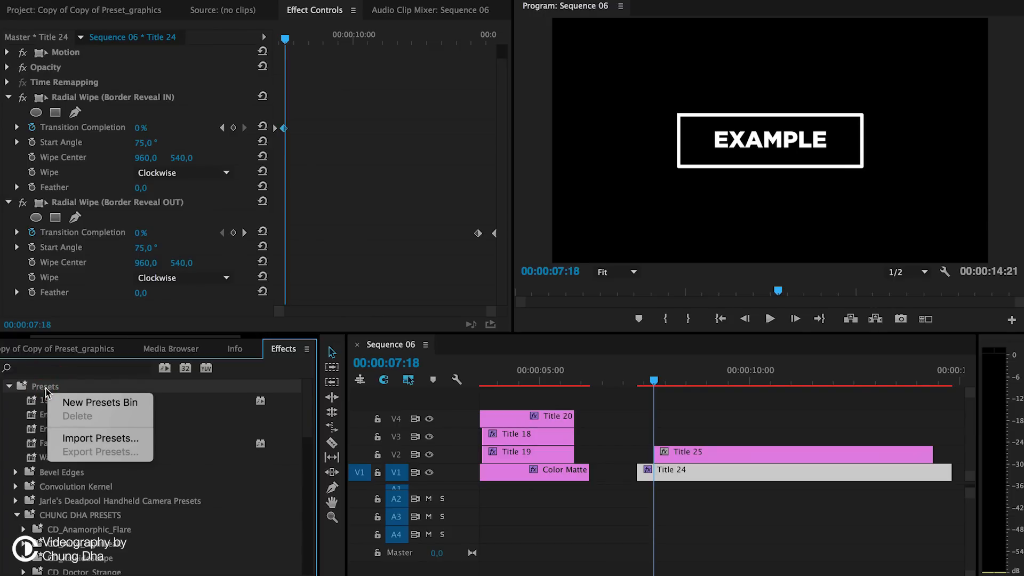
pyautogui.moveTo(99, 437)
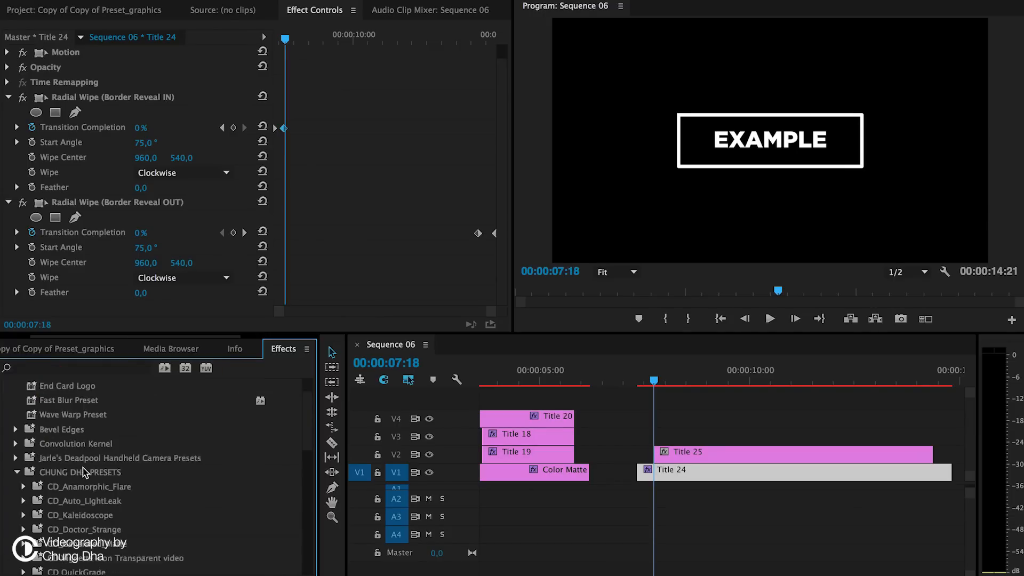
pyautogui.scroll(-3)
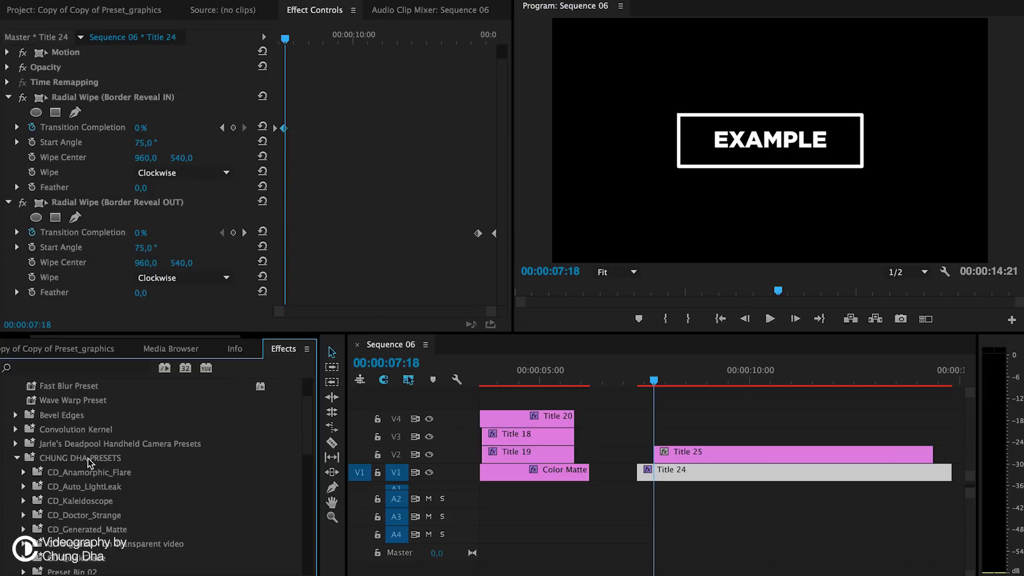
pyautogui.scroll(-3)
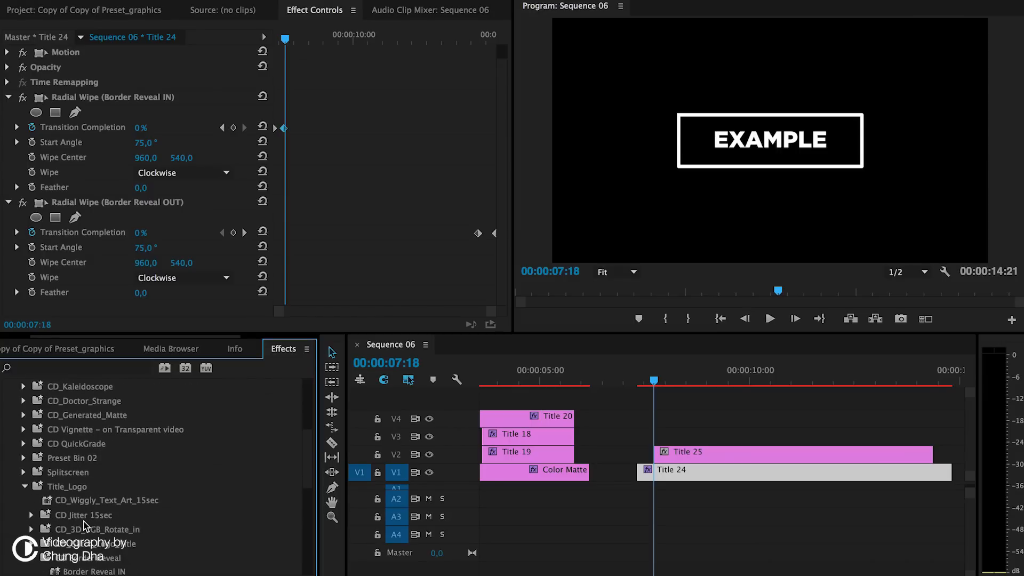
pyautogui.scroll(-3)
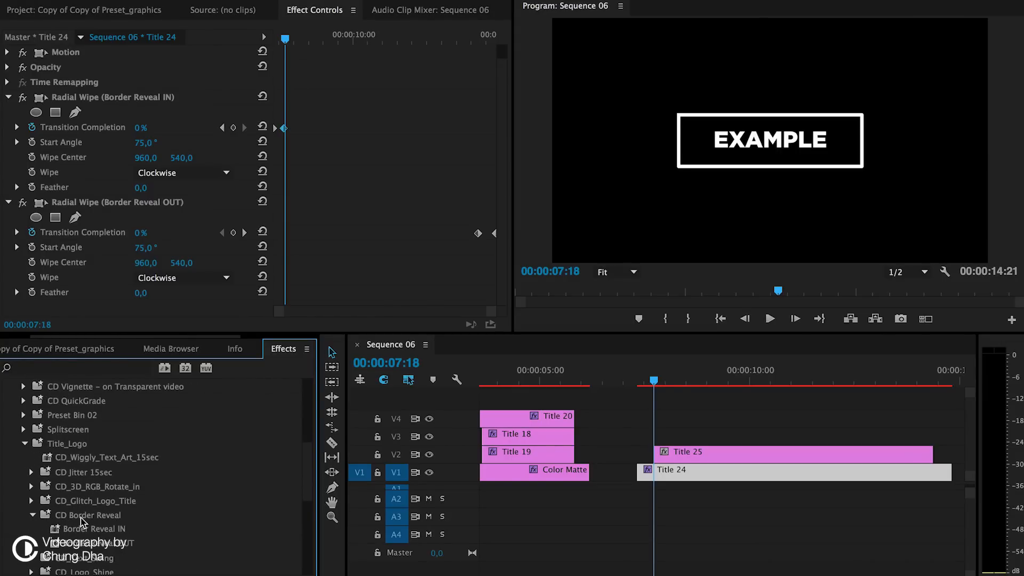
pyautogui.moveTo(242, 519)
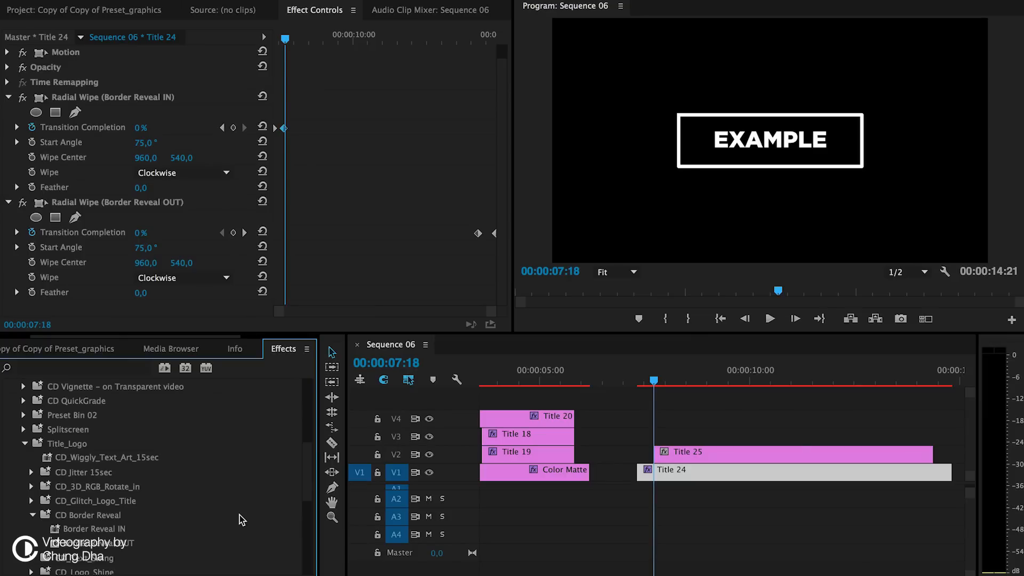